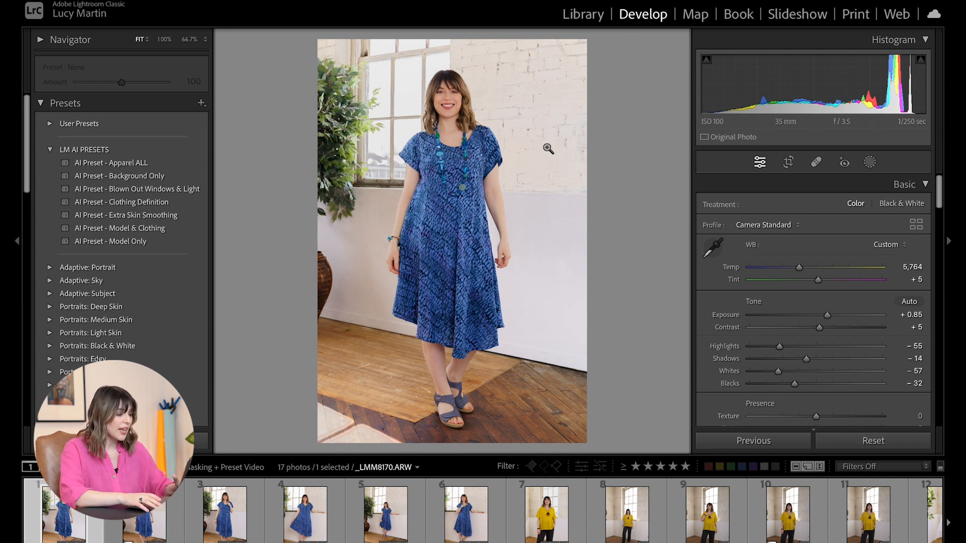
{"action": "mouse_move", "coordinate": [630, 182]}
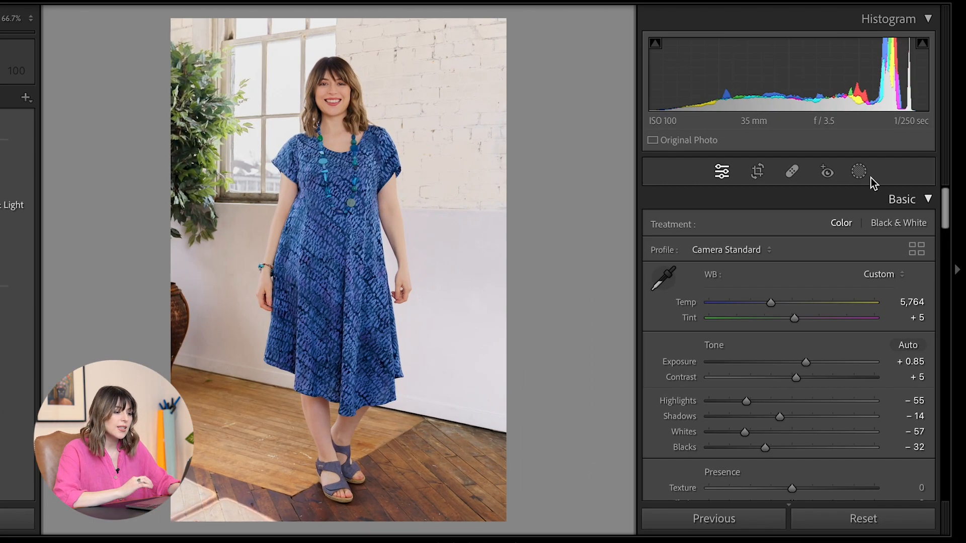
Step: Review the photo's Background, Model Layer, Clothing and Extra Skin Smoothing masks in turn
{"action": "left_click", "coordinate": [858, 171]}
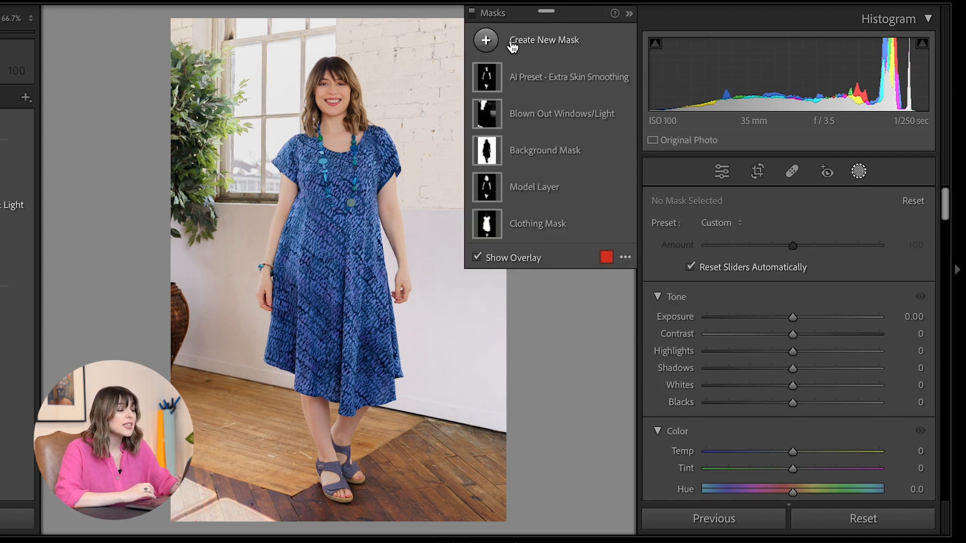
{"action": "mouse_move", "coordinate": [595, 402]}
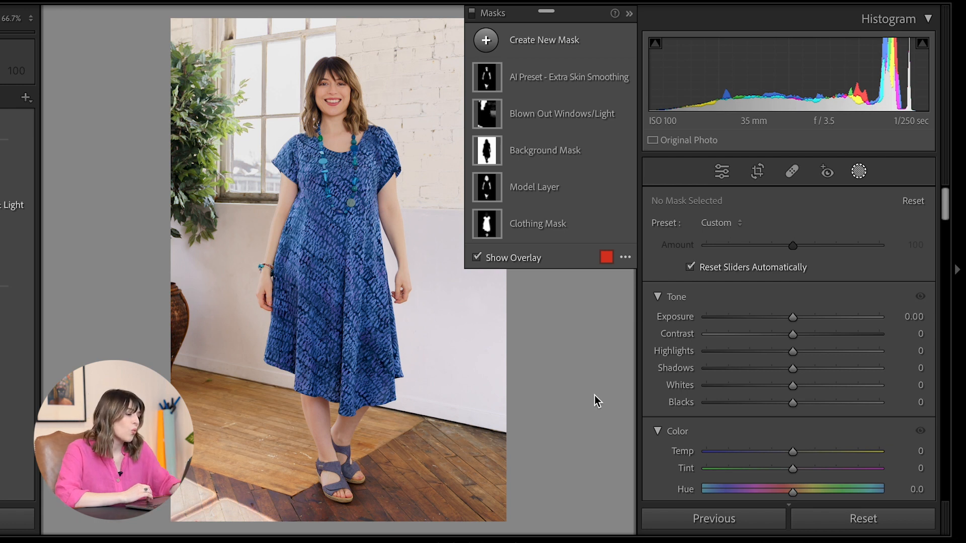
{"action": "mouse_move", "coordinate": [601, 389]}
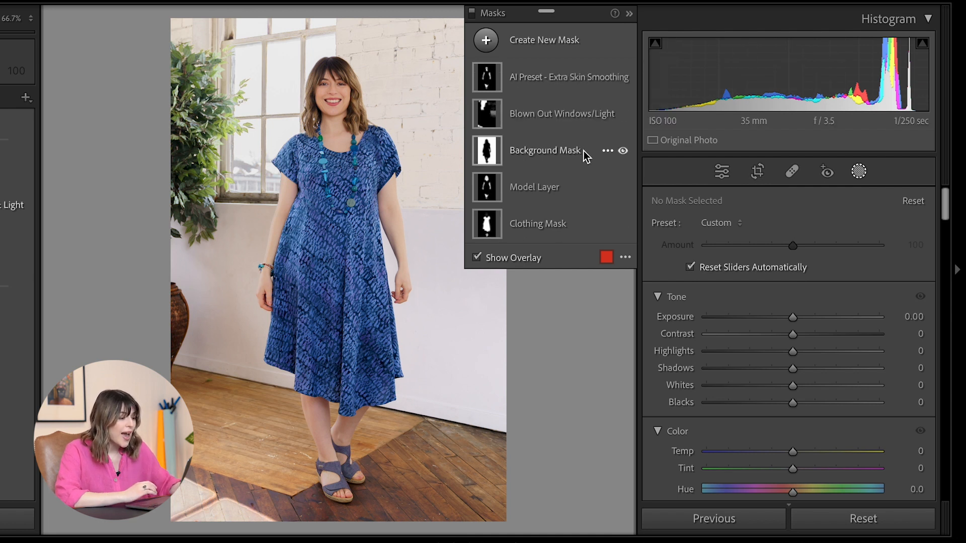
{"action": "left_click", "coordinate": [544, 150]}
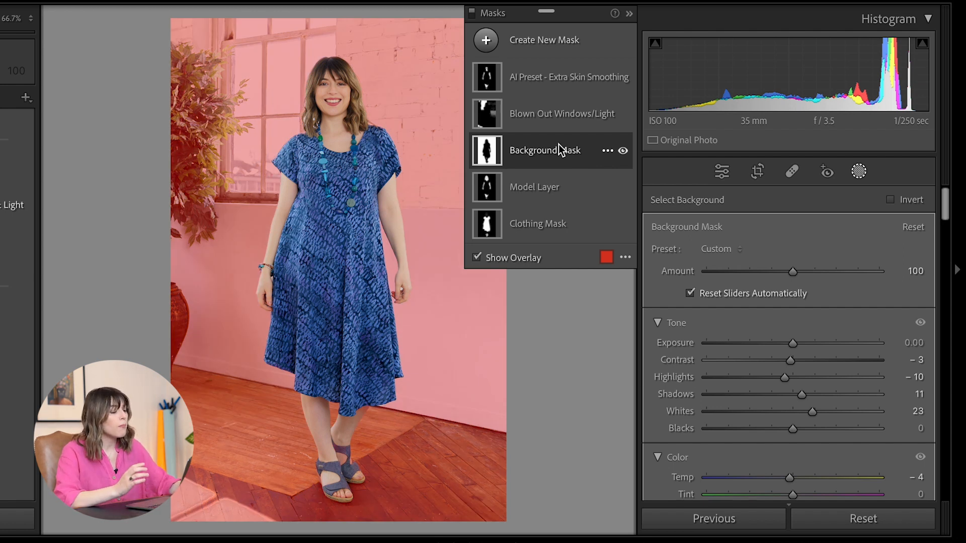
{"action": "left_click", "coordinate": [534, 187]}
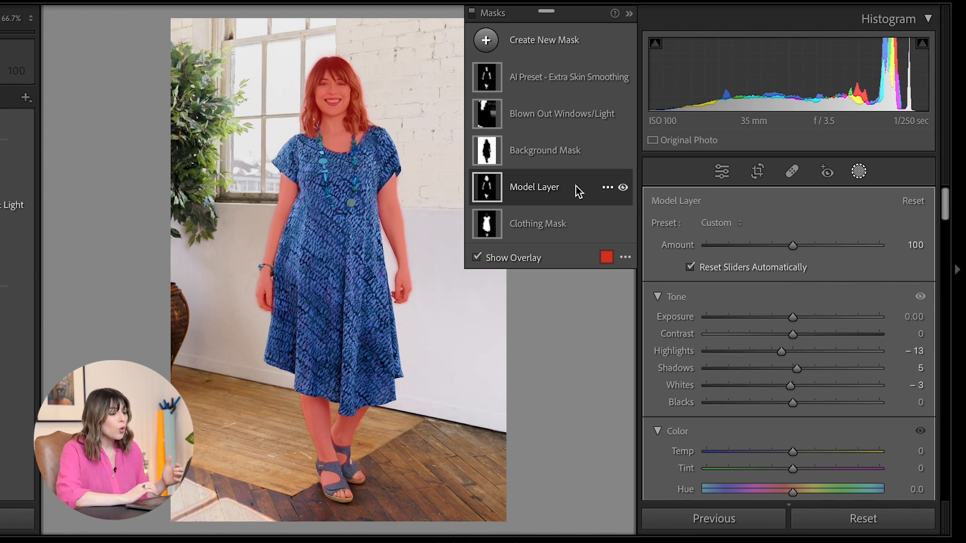
{"action": "left_click", "coordinate": [537, 224]}
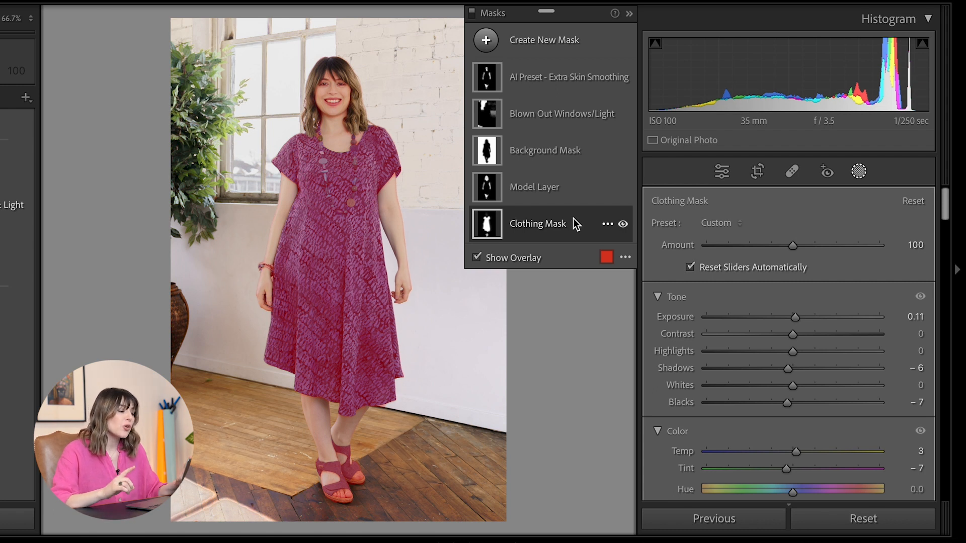
{"action": "left_click", "coordinate": [552, 77]}
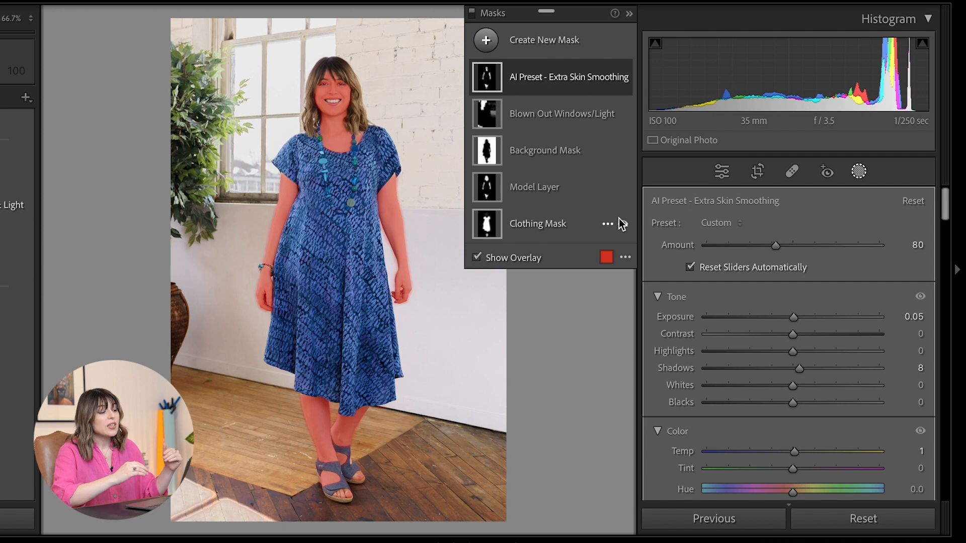
{"action": "mouse_move", "coordinate": [622, 226]}
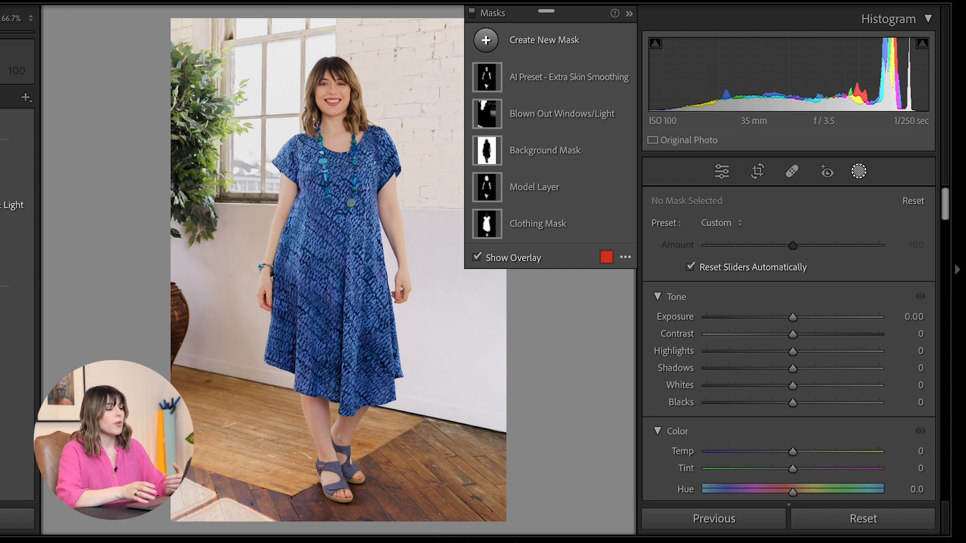
Step: Start a new Subject mask, then reopen masking so the detected People list is shown
{"action": "left_click", "coordinate": [485, 41]}
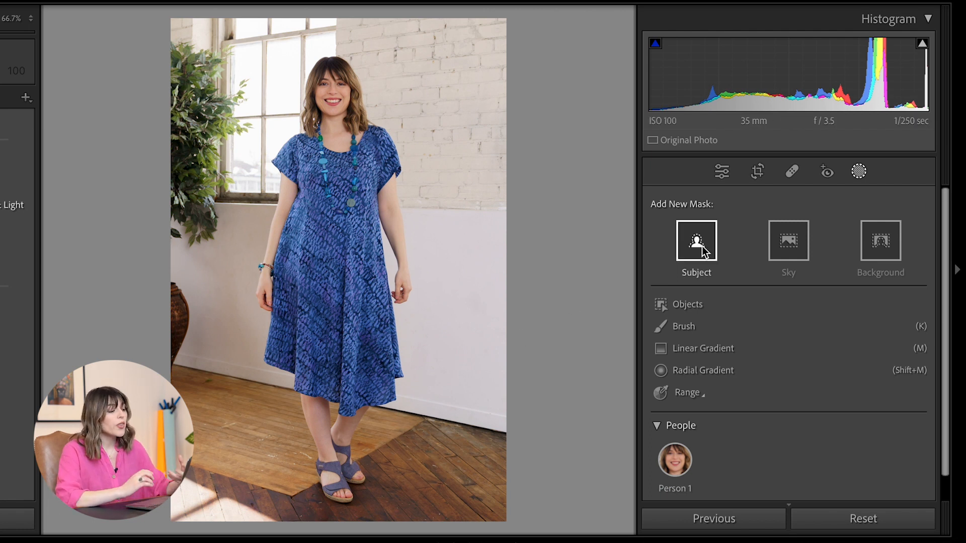
{"action": "left_click", "coordinate": [696, 241]}
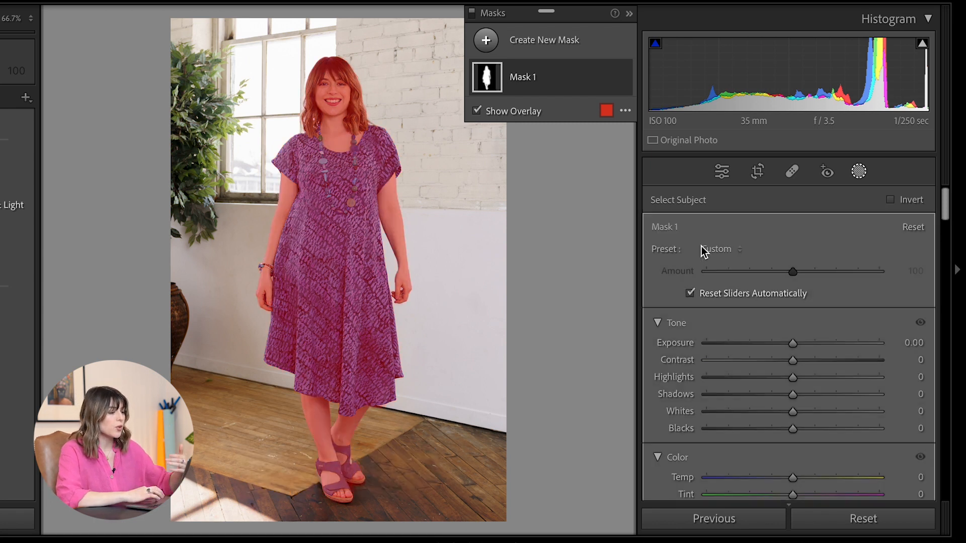
{"action": "mouse_move", "coordinate": [325, 76]}
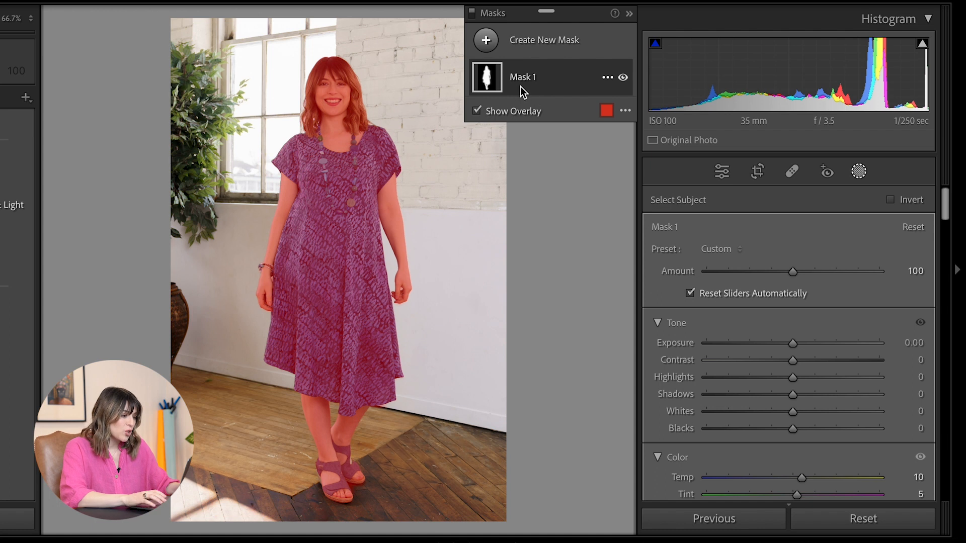
{"action": "left_click", "coordinate": [523, 76]}
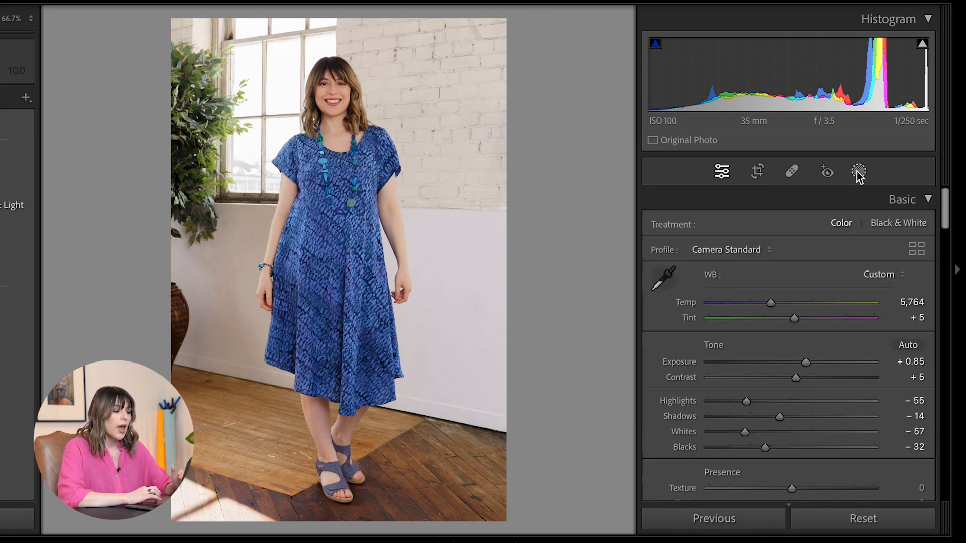
{"action": "left_click", "coordinate": [859, 171]}
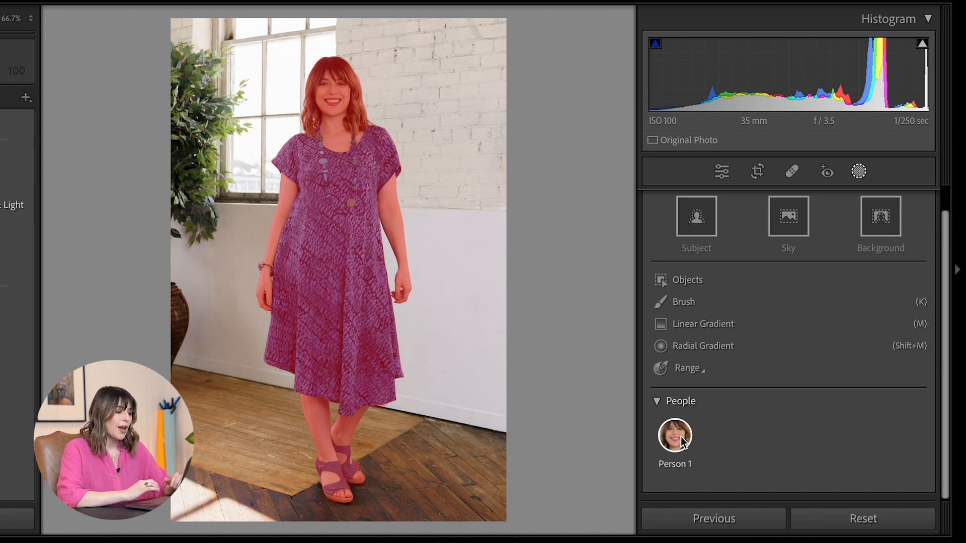
Step: Create a Person 1 mask of Face Skin and Body Skin only, not the entire person
{"action": "left_click", "coordinate": [674, 436]}
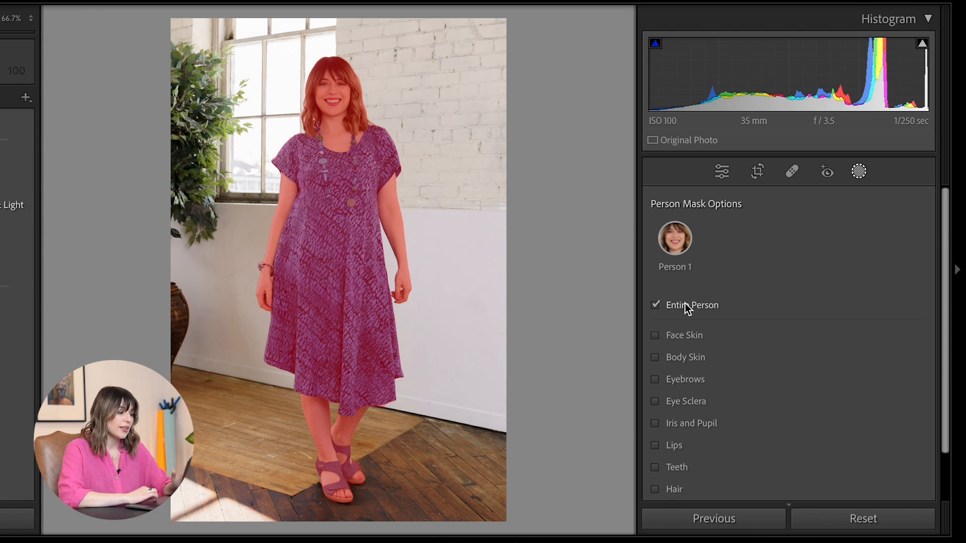
{"action": "left_click", "coordinate": [655, 305]}
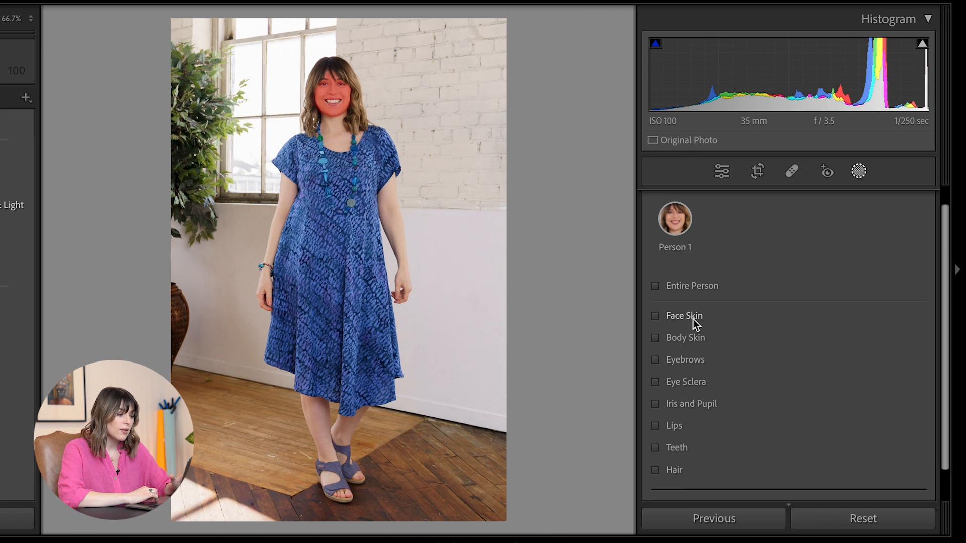
{"action": "left_click", "coordinate": [655, 315]}
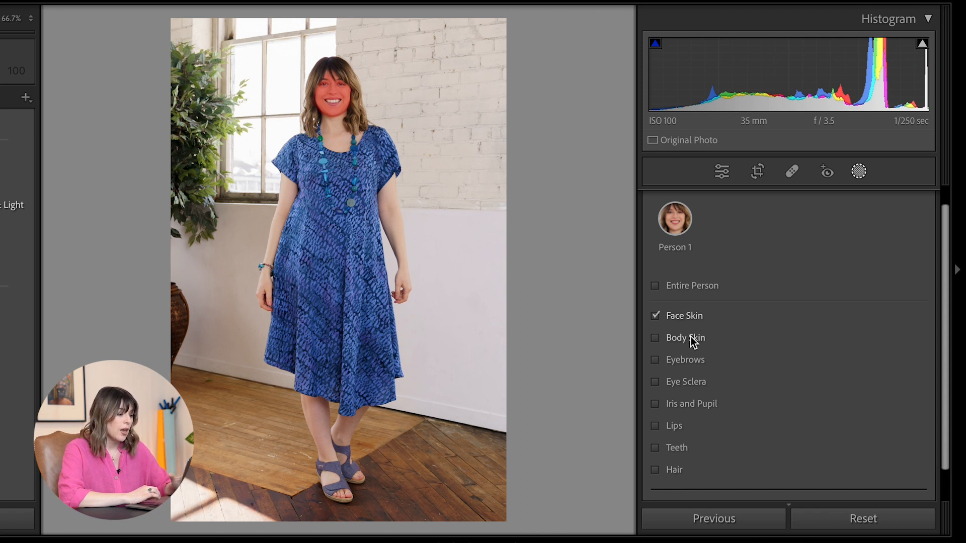
{"action": "left_click", "coordinate": [655, 338]}
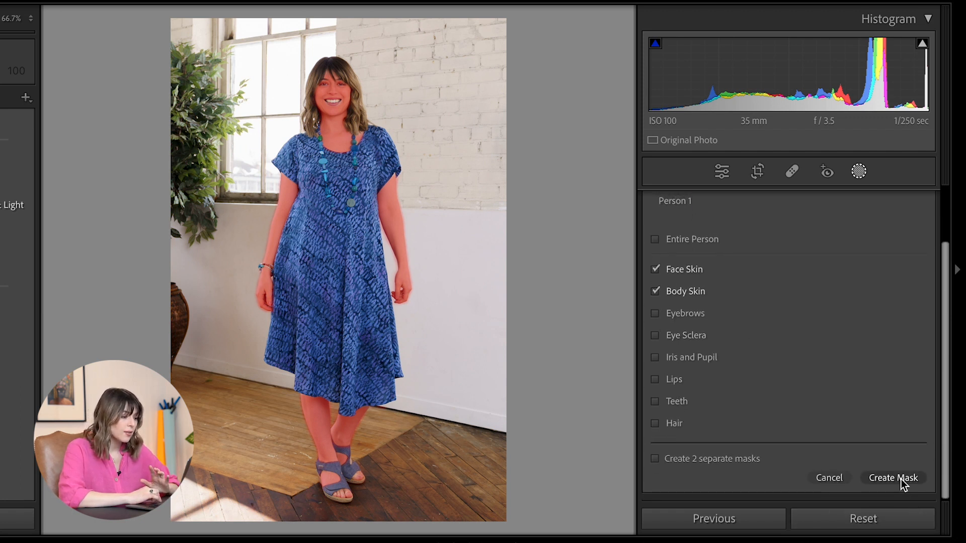
{"action": "left_click", "coordinate": [893, 477]}
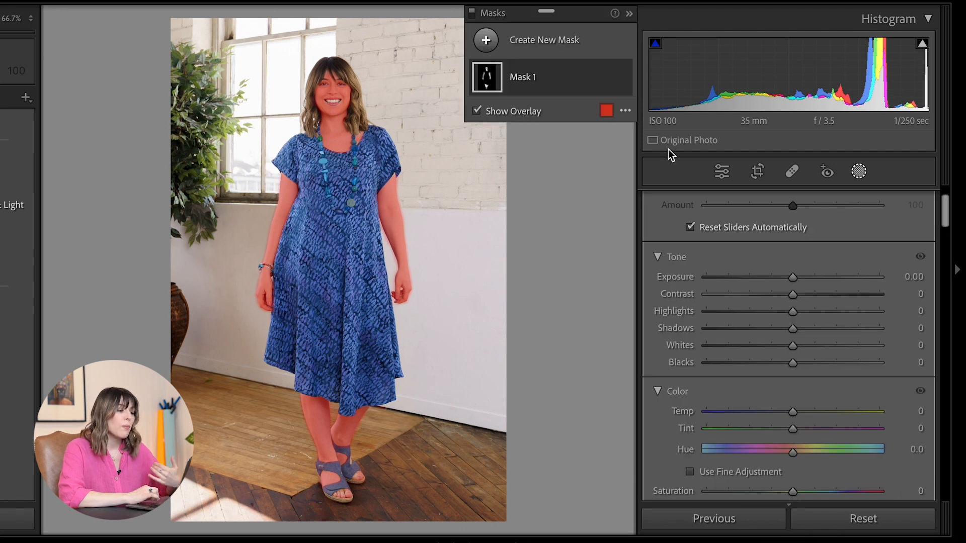
Step: Rename the new skin mask to 'Super Smooth Skin'
{"action": "left_click", "coordinate": [625, 78]}
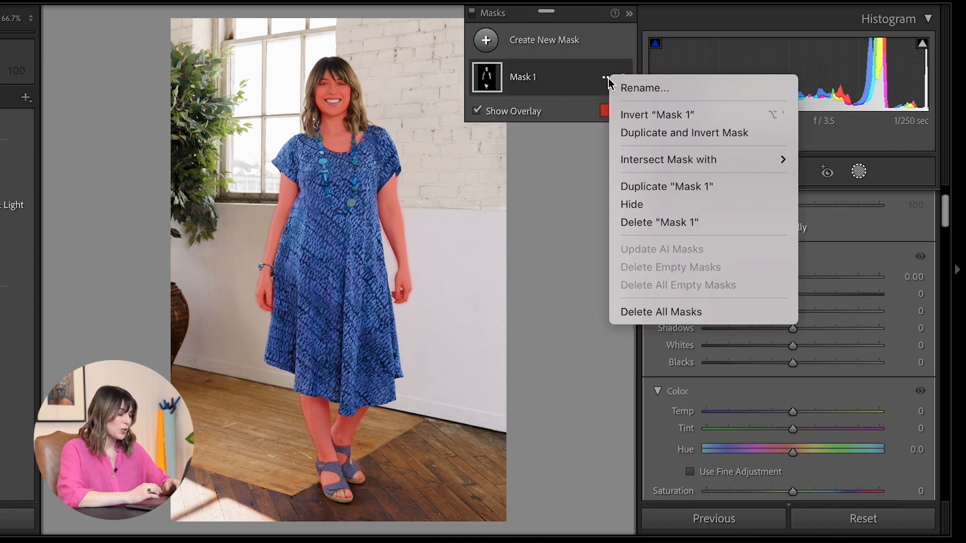
{"action": "left_click", "coordinate": [644, 87]}
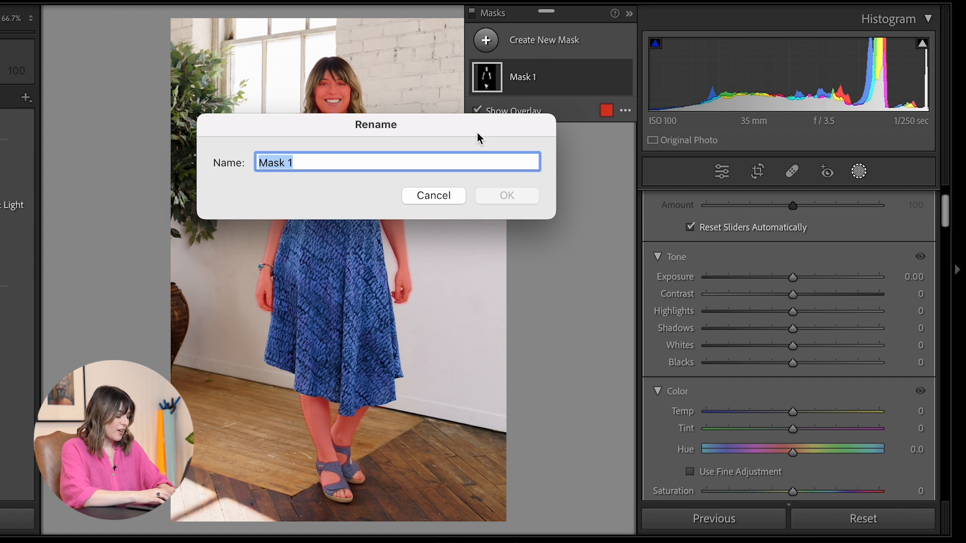
{"action": "type", "text": "Super"}
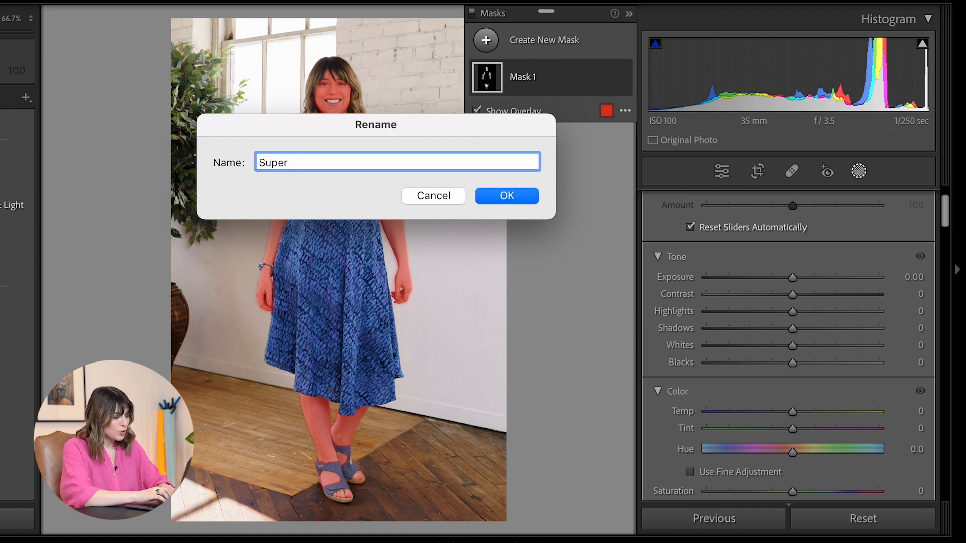
{"action": "type", "text": "Smooth S"}
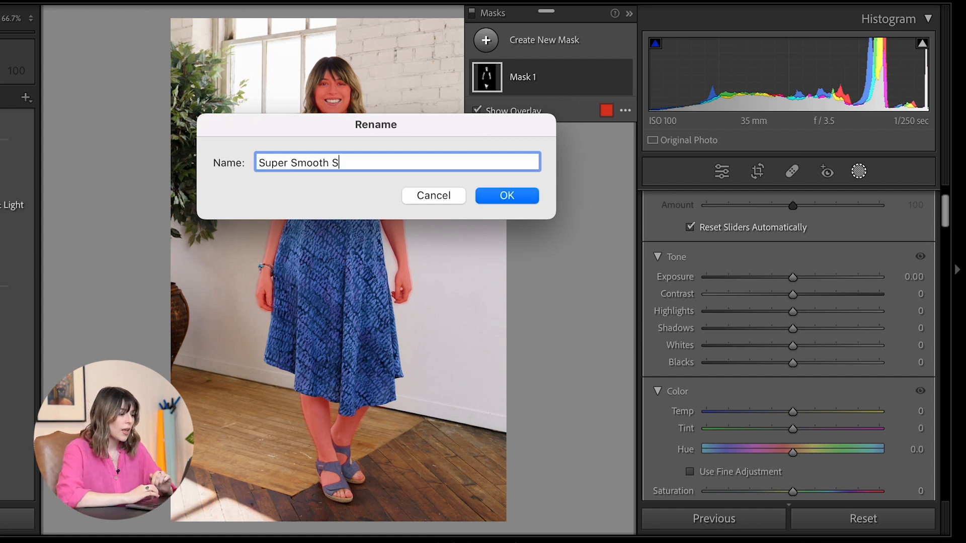
{"action": "left_click", "coordinate": [506, 195]}
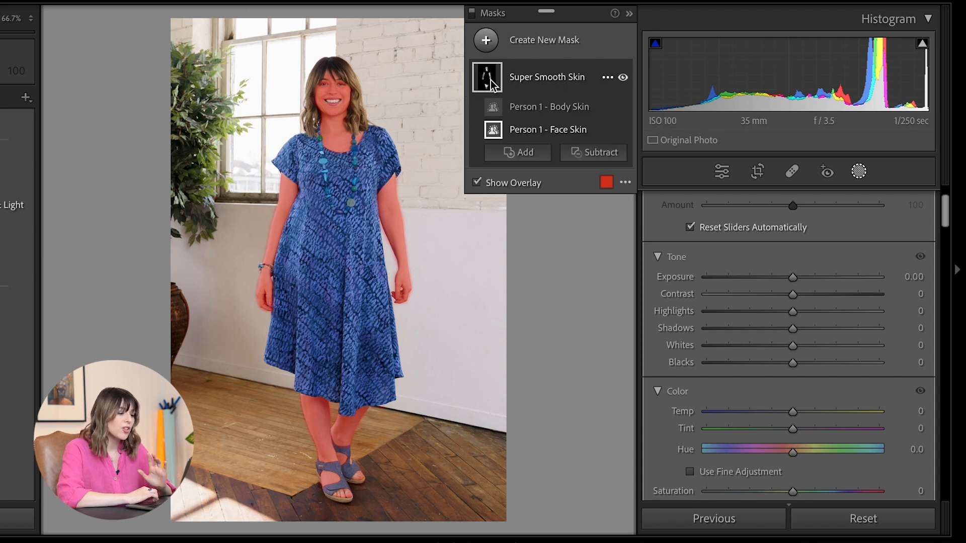
Step: Lower clarity on the Super Smooth Skin mask and reopen the Masks panel
{"action": "scroll", "scroll_direction": "down", "scroll_amount": 3}
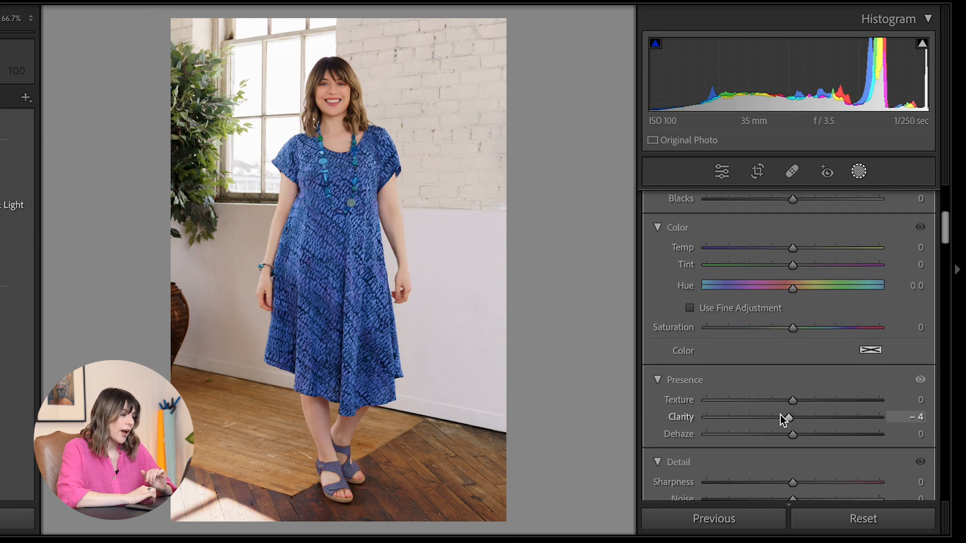
{"action": "left_click_drag", "start_coordinate": [787, 417], "coordinate": [763, 416]}
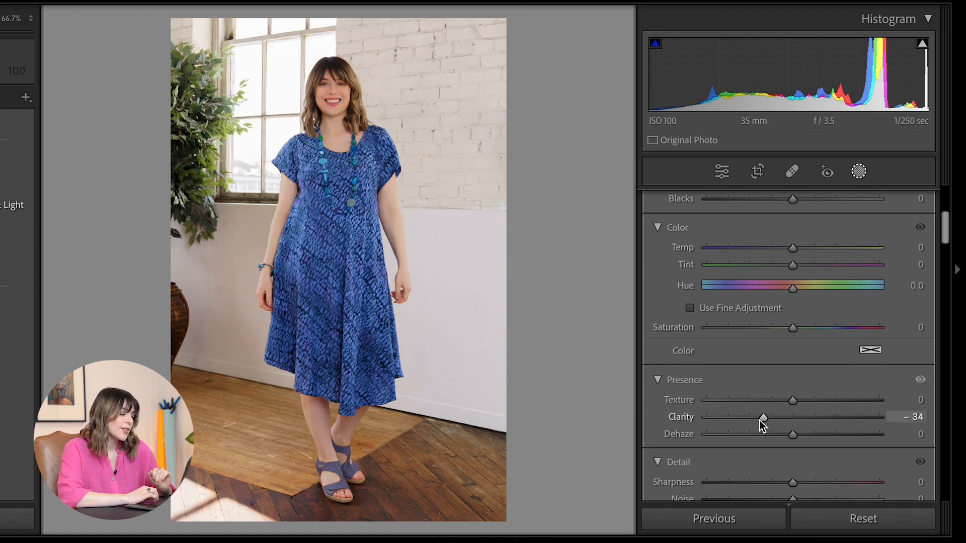
{"action": "left_click", "coordinate": [858, 171]}
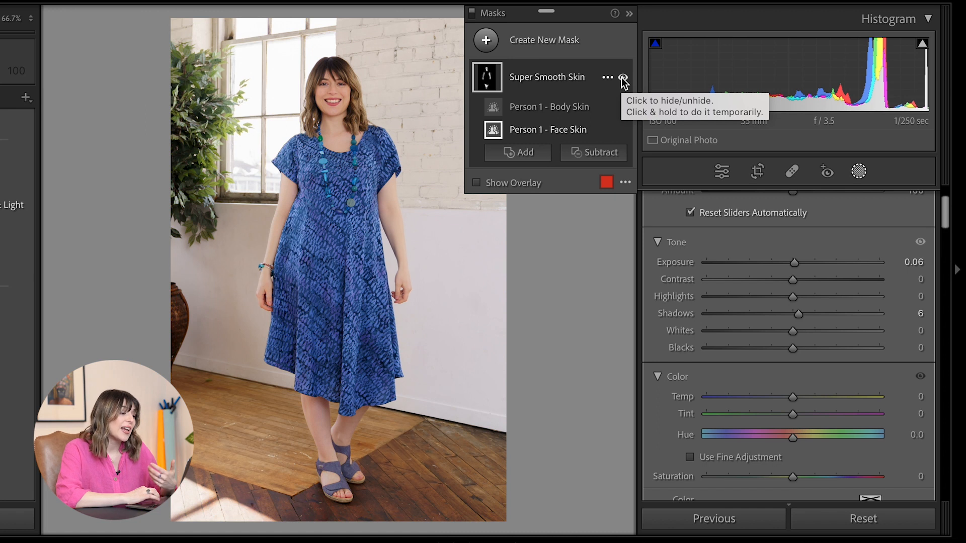
{"action": "mouse_move", "coordinate": [557, 80]}
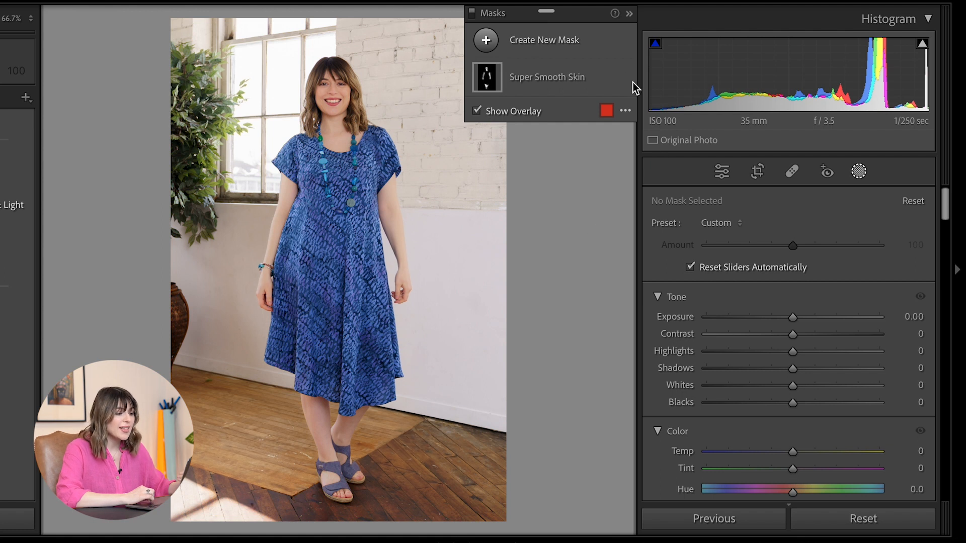
{"action": "mouse_move", "coordinate": [553, 221]}
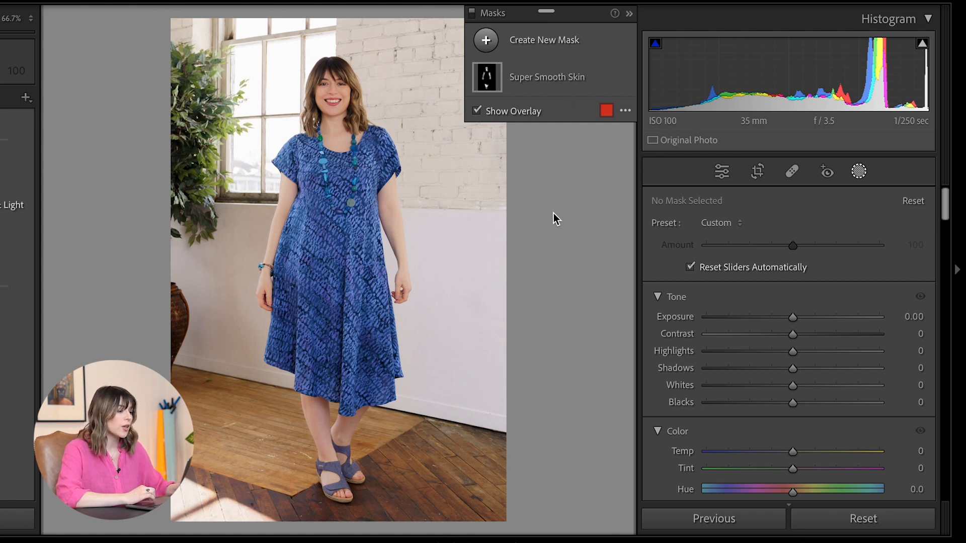
{"action": "mouse_move", "coordinate": [487, 44]}
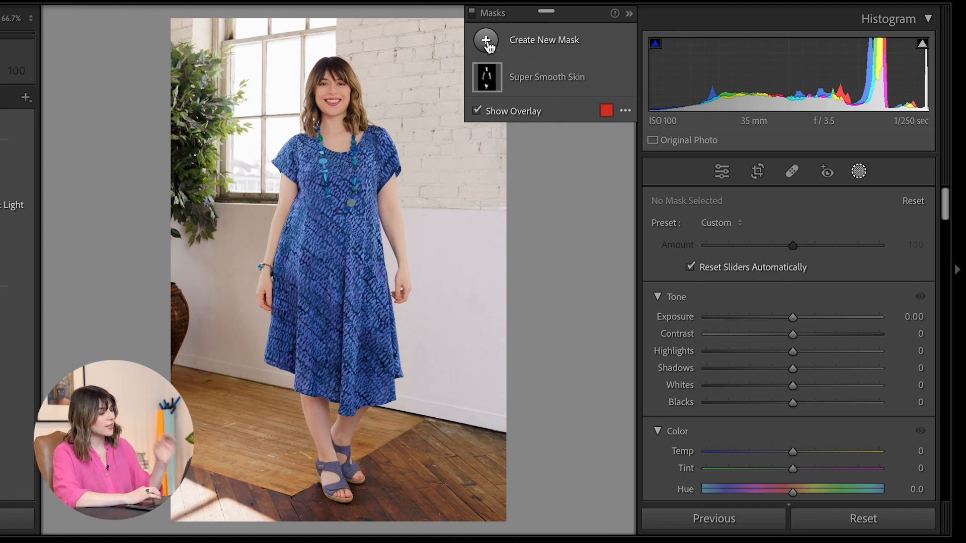
Step: Create Mask 1 covering the entire Person 1 and show its components
{"action": "left_click", "coordinate": [485, 40]}
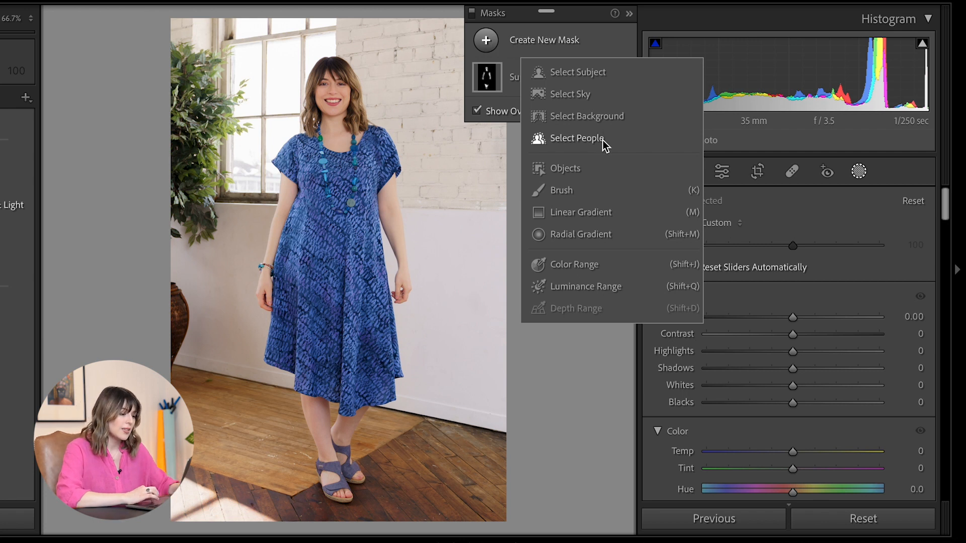
{"action": "left_click", "coordinate": [575, 138]}
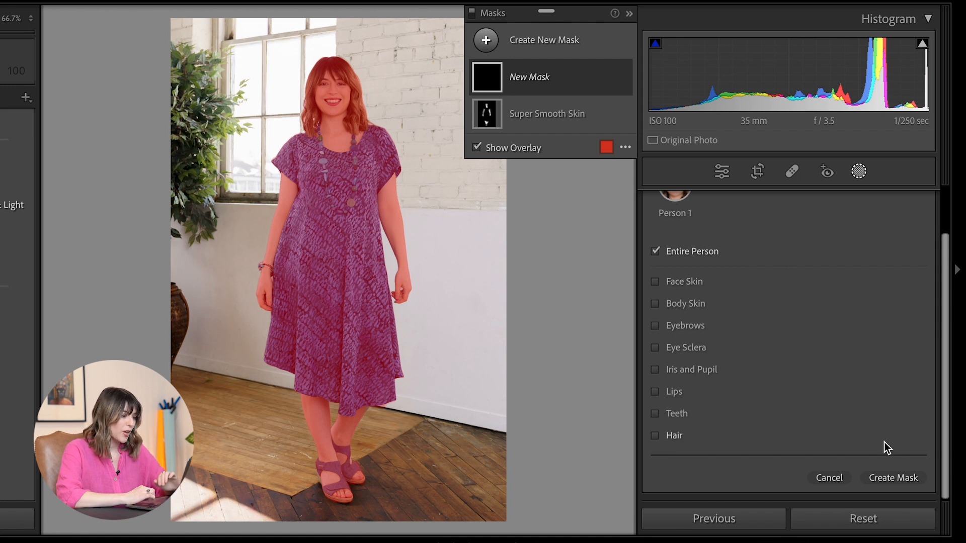
{"action": "left_click", "coordinate": [892, 476]}
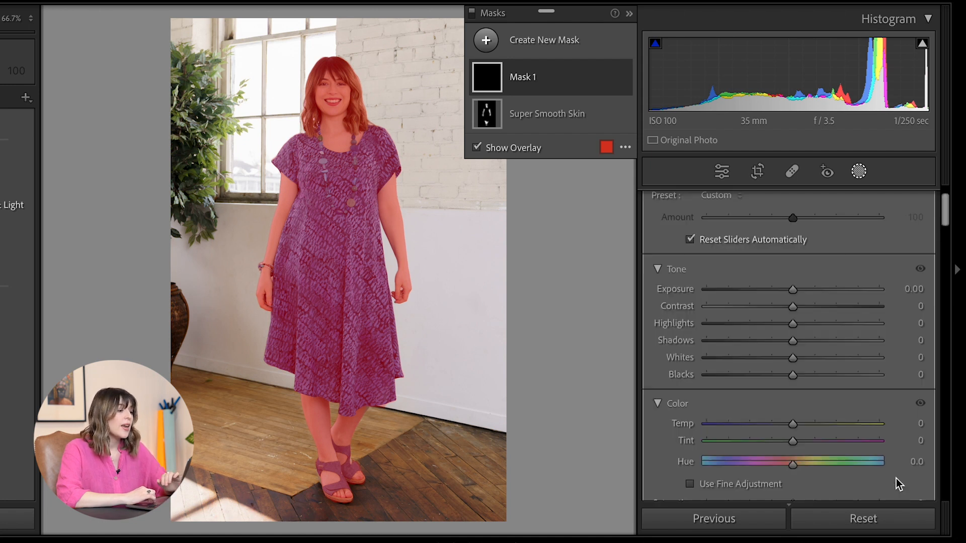
{"action": "mouse_move", "coordinate": [560, 81]}
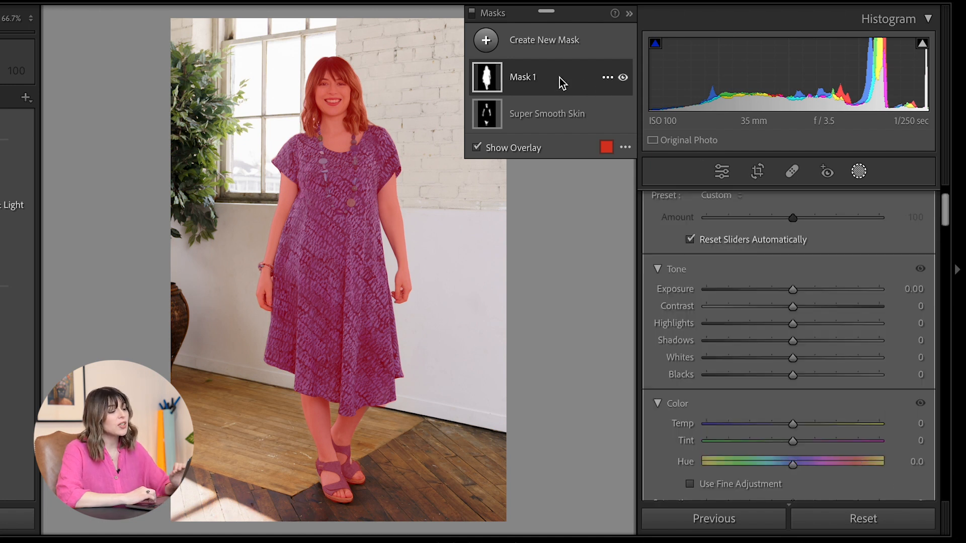
{"action": "left_click", "coordinate": [522, 76]}
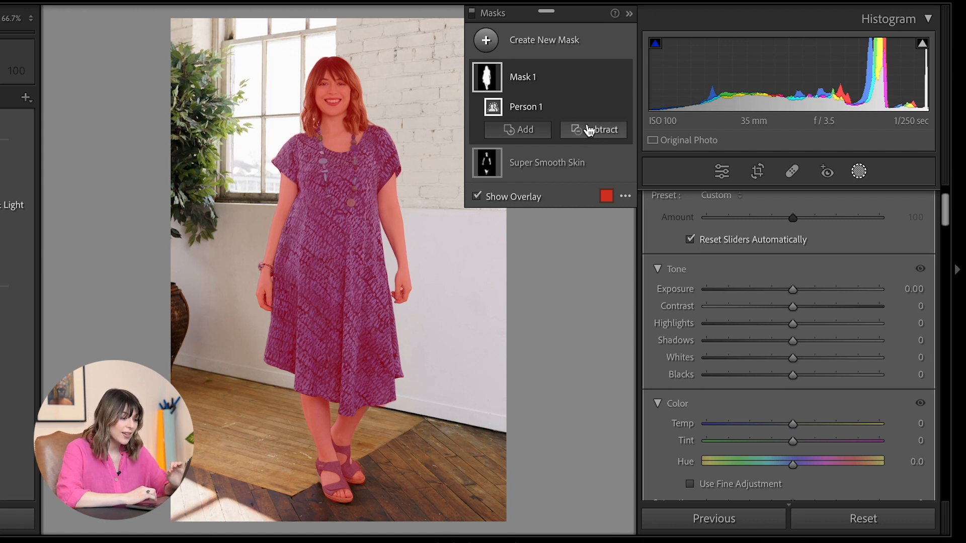
Step: Subtract Person 1's face skin, body skin, features and hair from Mask 1, leaving clothing only
{"action": "left_click", "coordinate": [600, 130]}
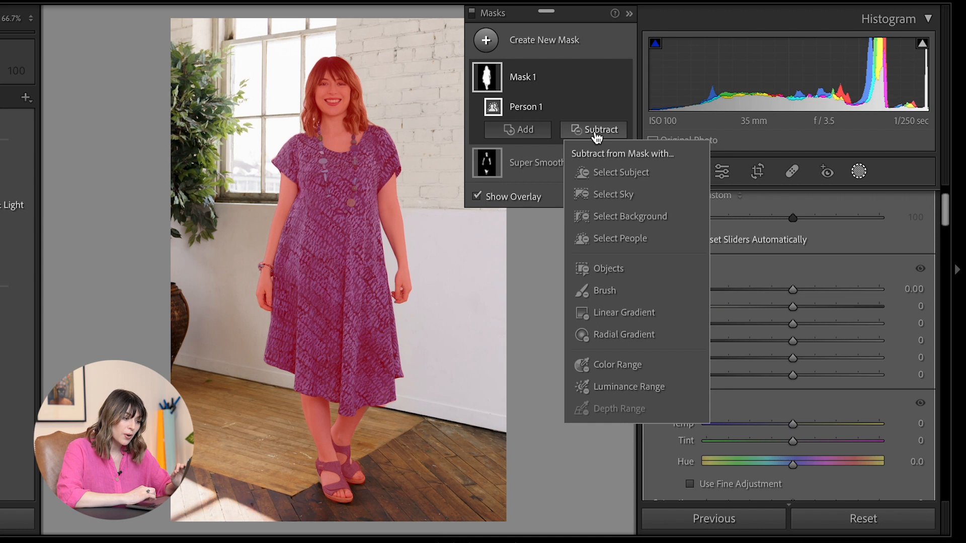
{"action": "left_click", "coordinate": [618, 238]}
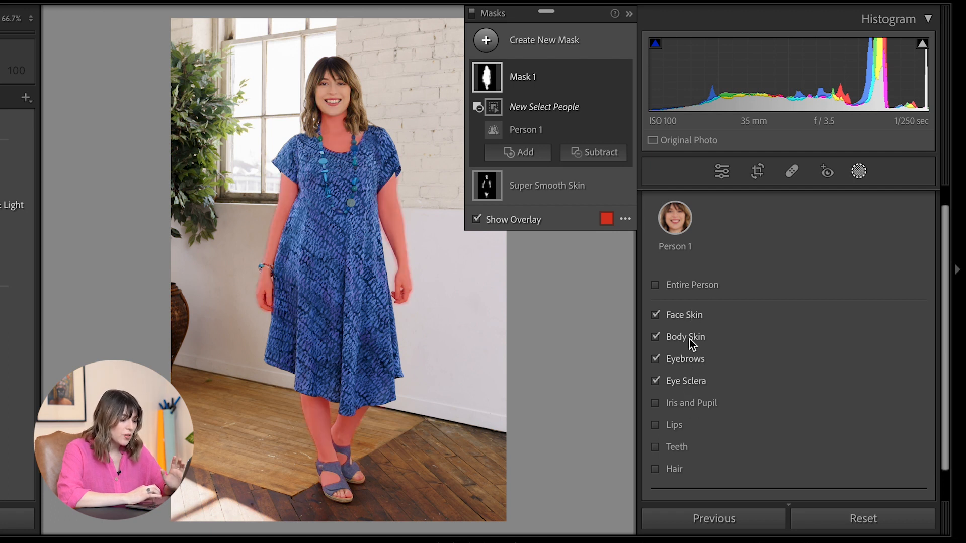
{"action": "left_click", "coordinate": [655, 402]}
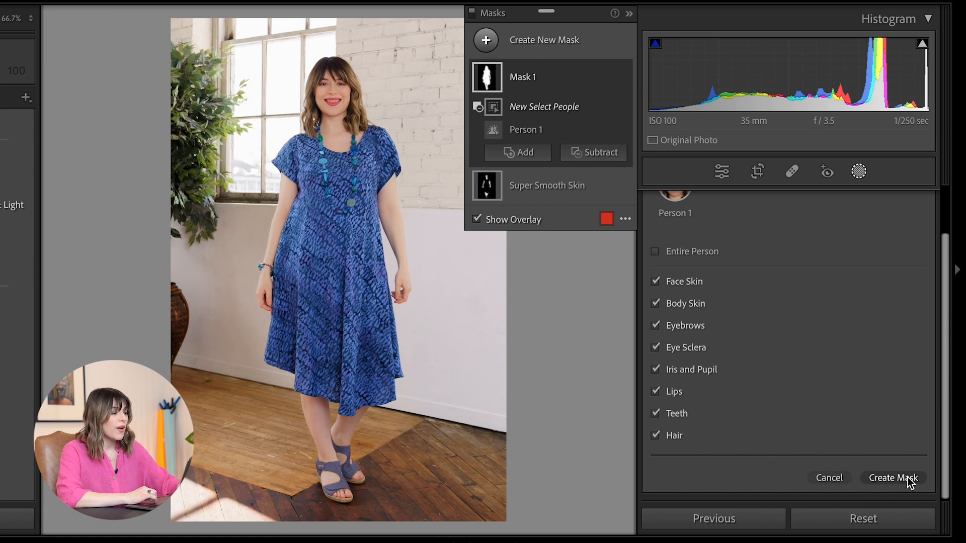
{"action": "left_click", "coordinate": [892, 478]}
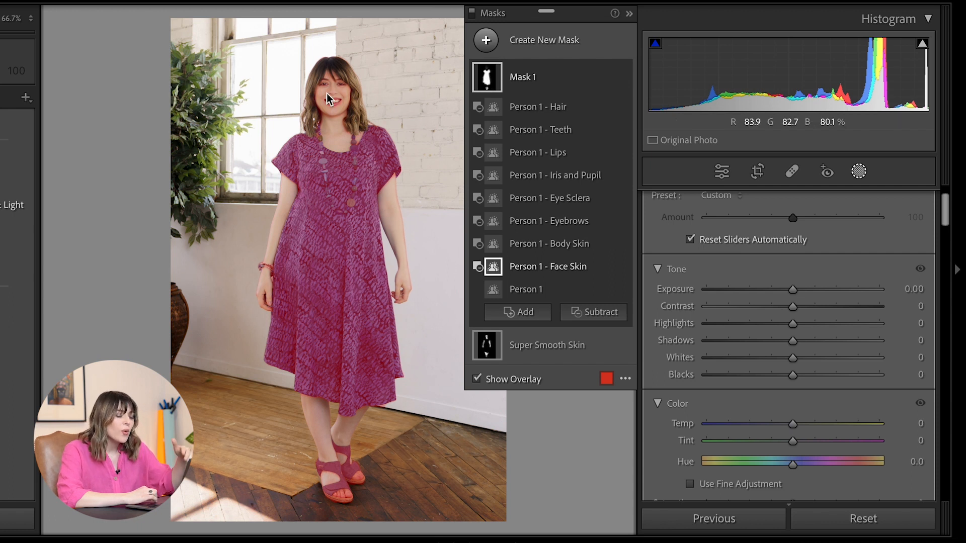
{"action": "mouse_move", "coordinate": [453, 90]}
{"action": "type", "text": "Only Clothing Mask Layer"}
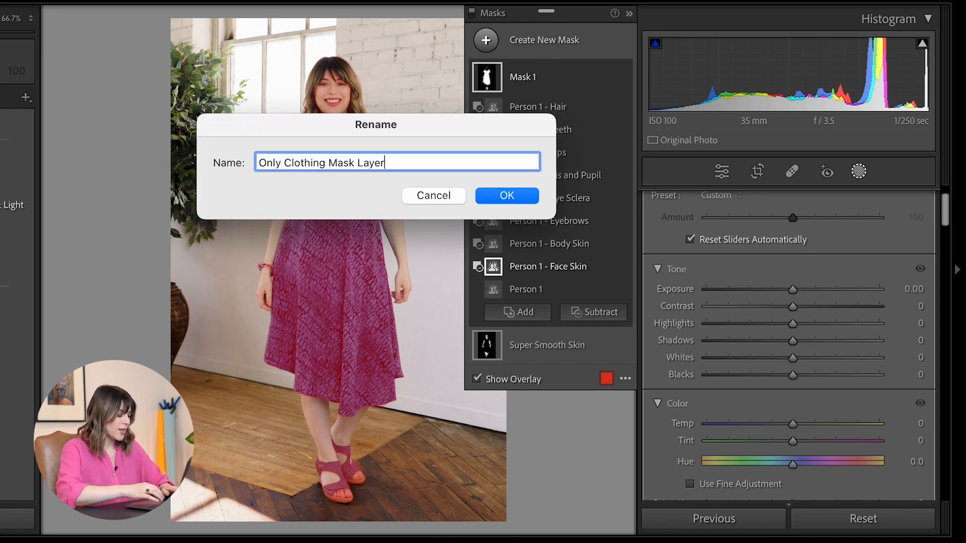
Step: Confirm the rename of Mask 1 to 'Only Clothing Mask Layer'
{"action": "left_click", "coordinate": [507, 195]}
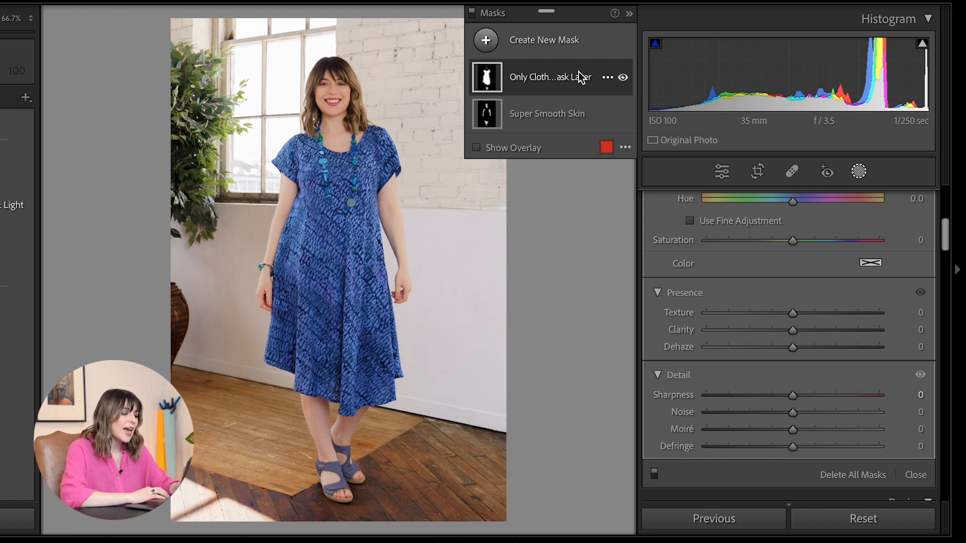
{"action": "mouse_move", "coordinate": [738, 173]}
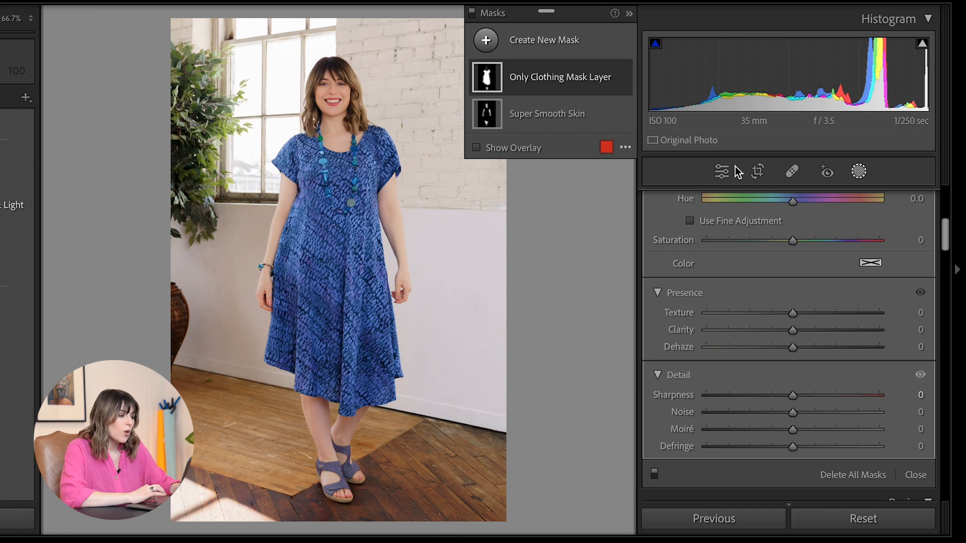
Step: Adjust the clothing mask to exposure 0.07, shadows 1, blacks -6, contrast 5 and saturation 1
{"action": "left_click_drag", "start_coordinate": [794, 394], "coordinate": [812, 394]}
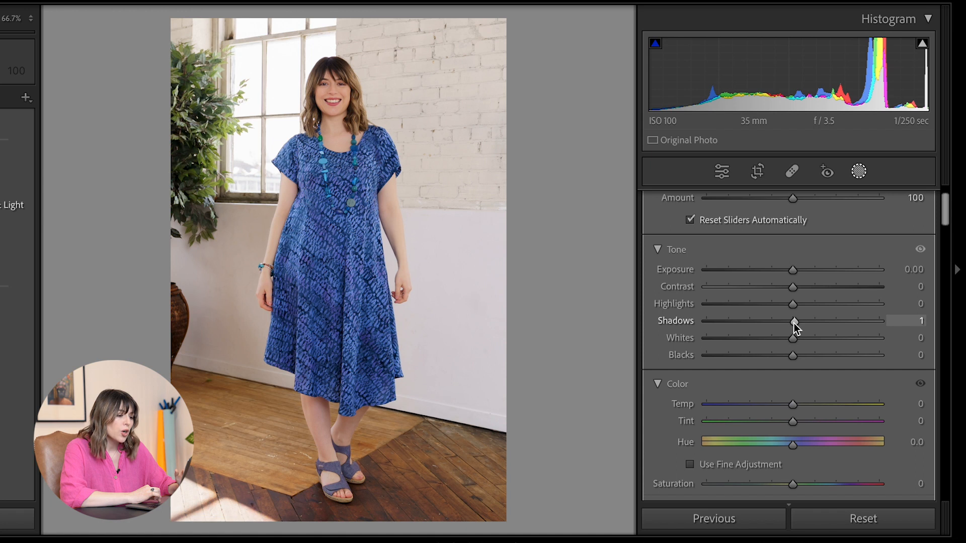
{"action": "left_click_drag", "start_coordinate": [793, 269], "coordinate": [795, 270]}
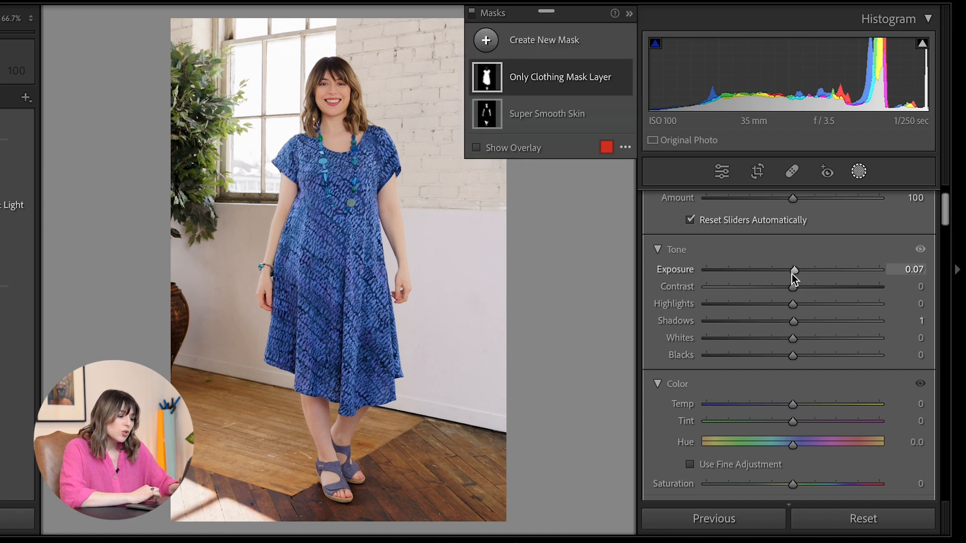
{"action": "scroll", "scroll_direction": "down", "scroll_amount": 3}
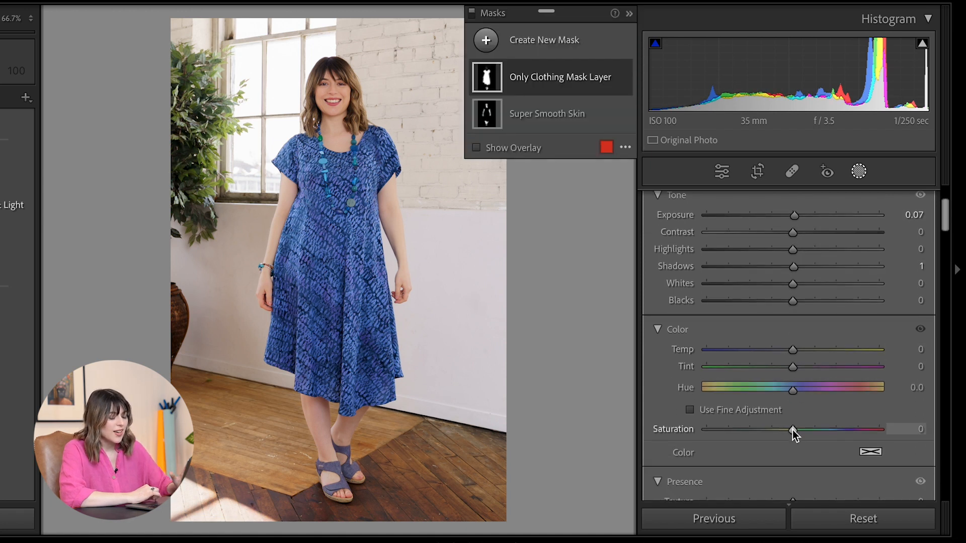
{"action": "left_click_drag", "start_coordinate": [793, 430], "coordinate": [801, 430]}
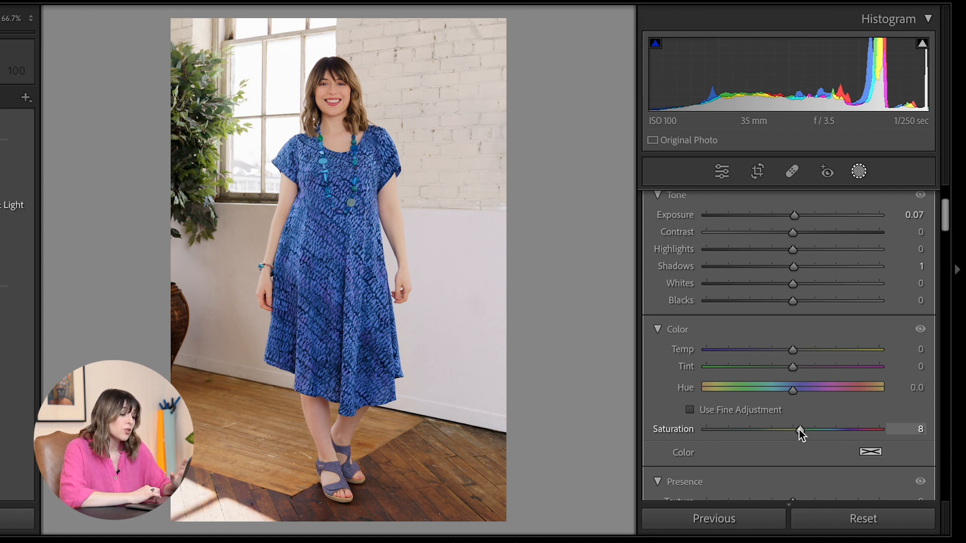
{"action": "left_click_drag", "start_coordinate": [801, 430], "coordinate": [793, 430]}
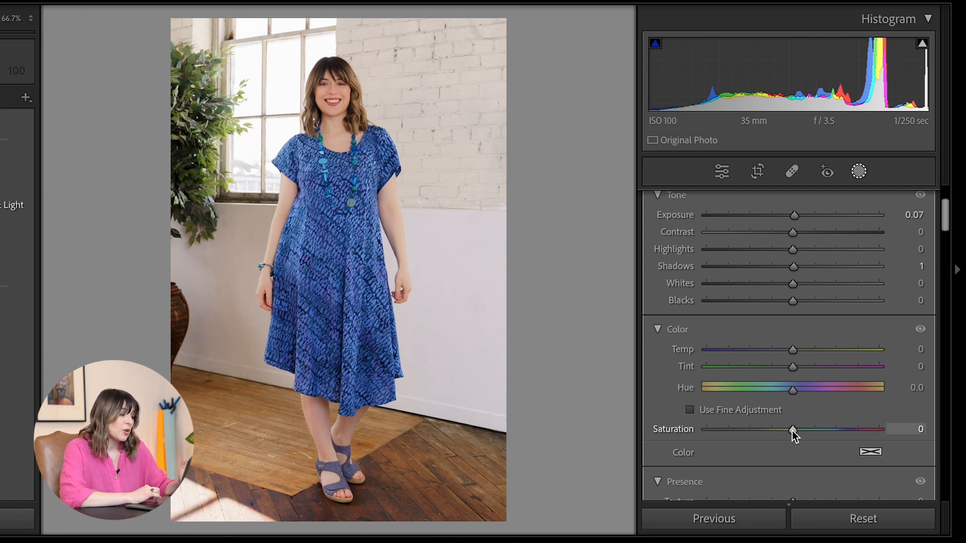
{"action": "left_click_drag", "start_coordinate": [794, 431], "coordinate": [814, 431]}
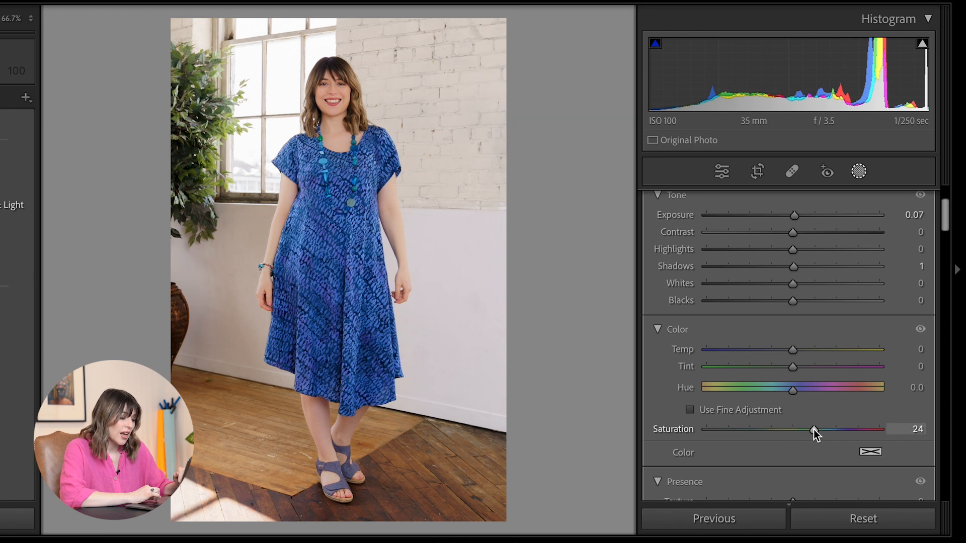
{"action": "left_click_drag", "start_coordinate": [814, 432], "coordinate": [807, 432]}
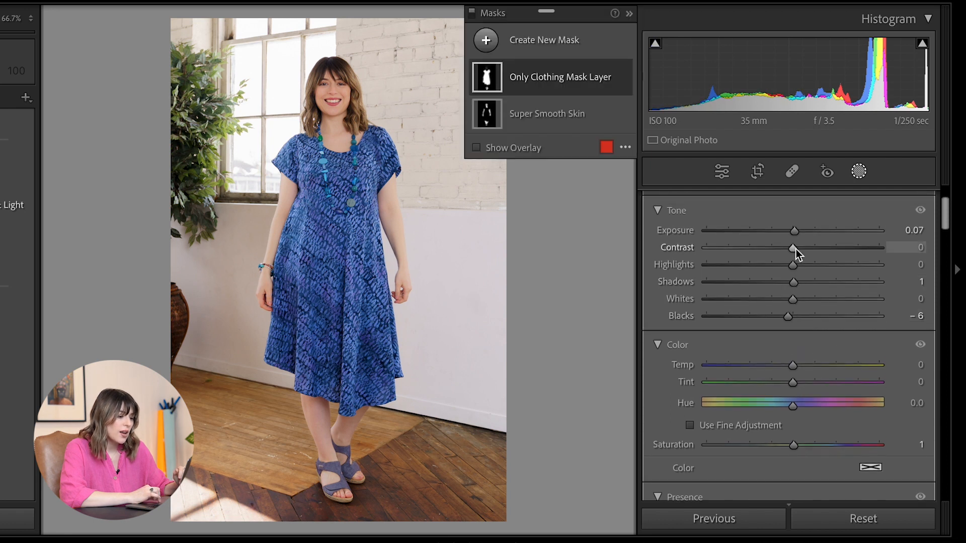
{"action": "left_click_drag", "start_coordinate": [794, 248], "coordinate": [800, 247]}
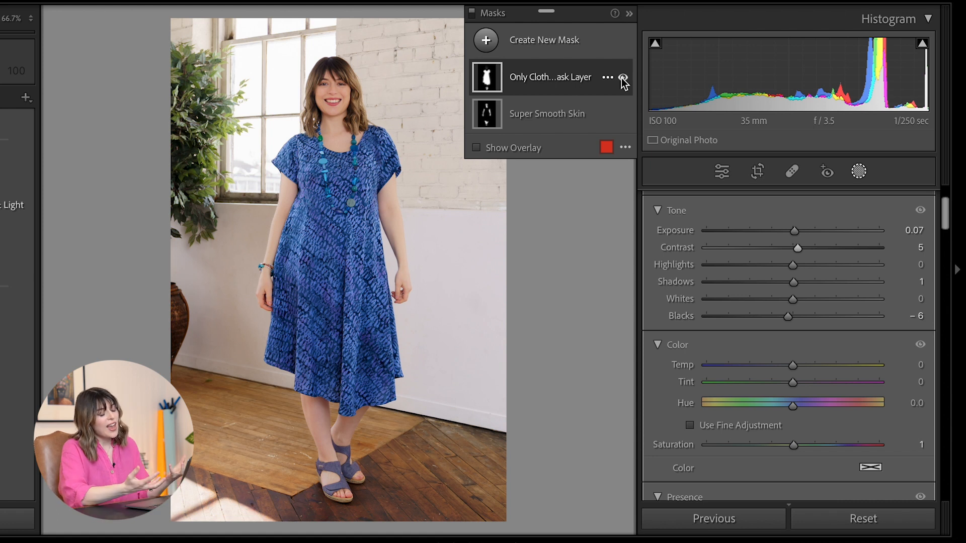
{"action": "mouse_move", "coordinate": [623, 81]}
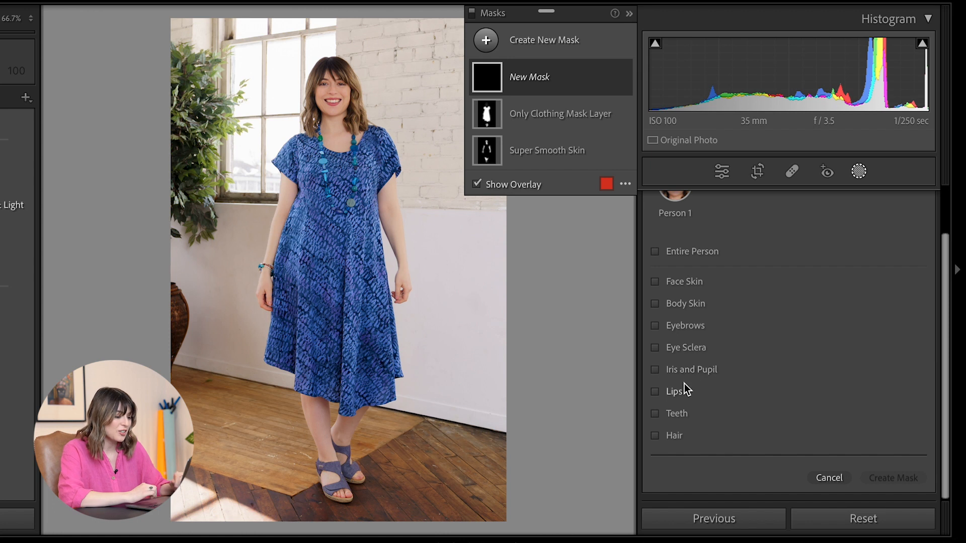
Step: Add a Select Background mask behind the model and nudge one of its sliders
{"action": "left_click", "coordinate": [655, 391]}
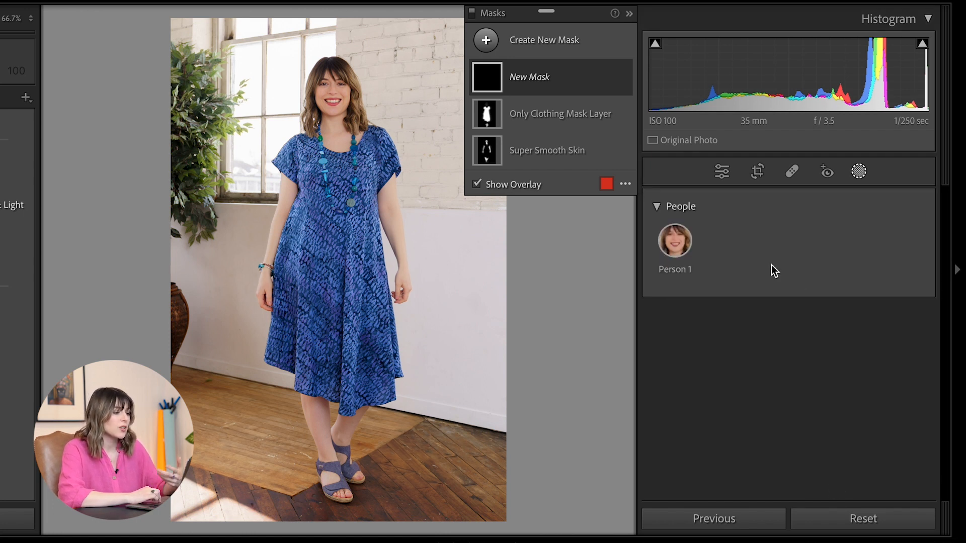
{"action": "left_click", "coordinate": [485, 40]}
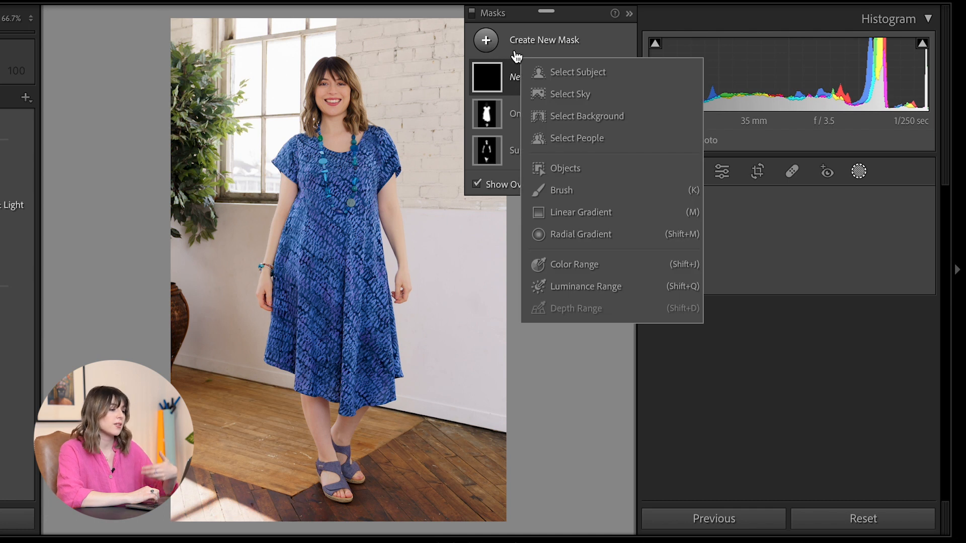
{"action": "mouse_move", "coordinate": [592, 94]}
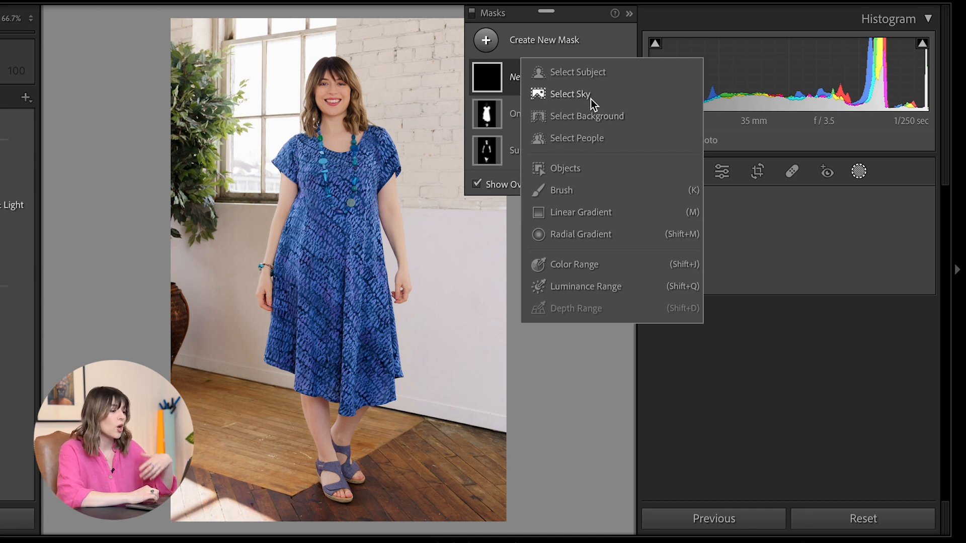
{"action": "left_click", "coordinate": [586, 115]}
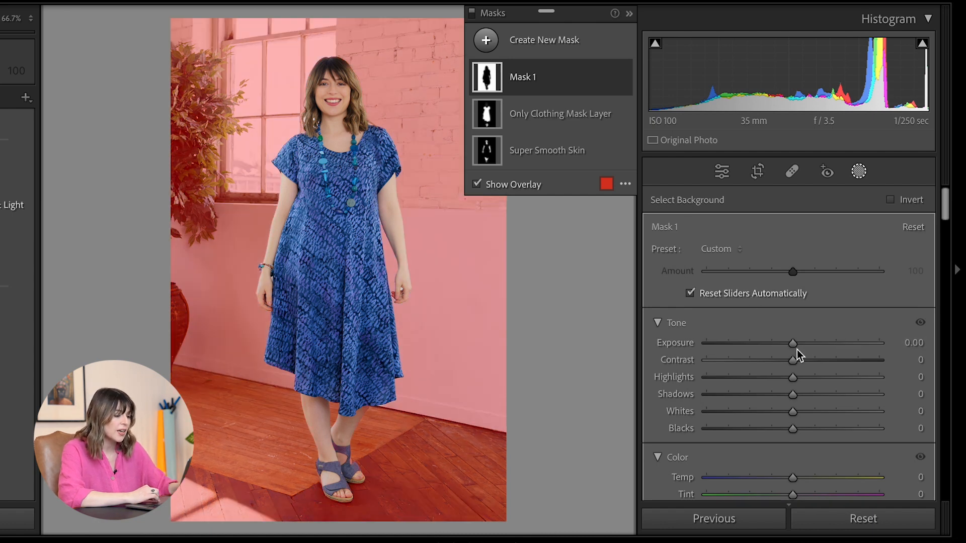
{"action": "left_click_drag", "start_coordinate": [793, 342], "coordinate": [797, 343]}
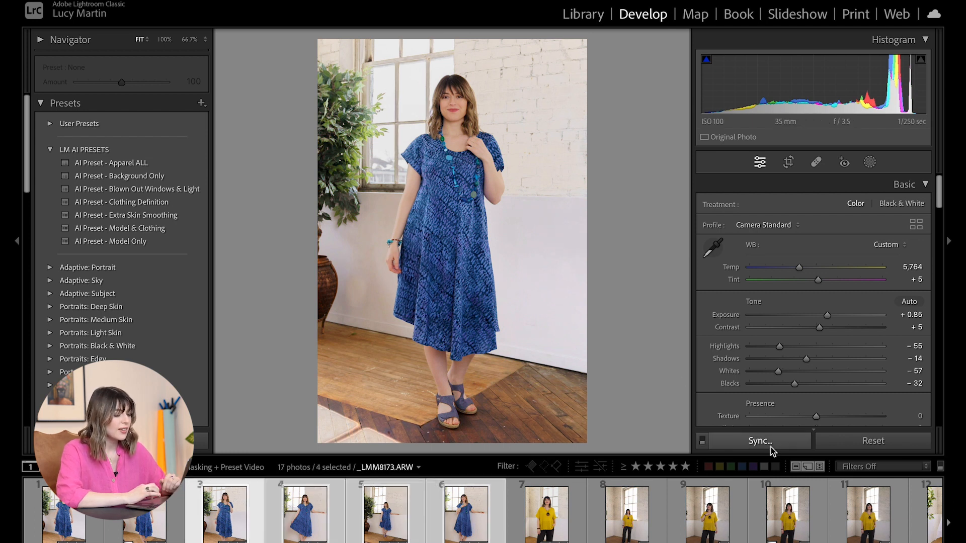
Step: Synchronize Masking with all five masks to the four selected dress photos, then move to another photo
{"action": "left_click", "coordinate": [760, 441]}
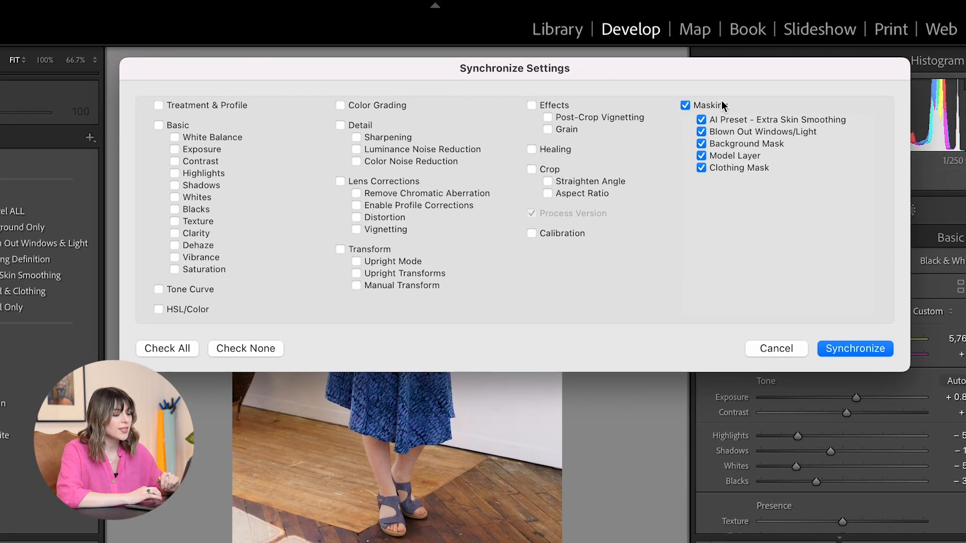
{"action": "left_click", "coordinate": [856, 349]}
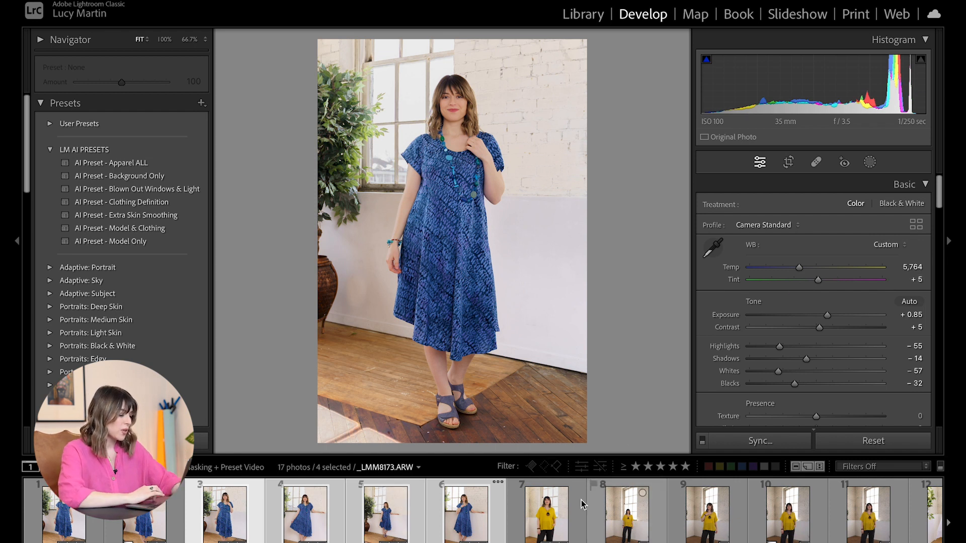
{"action": "left_click", "coordinate": [385, 511]}
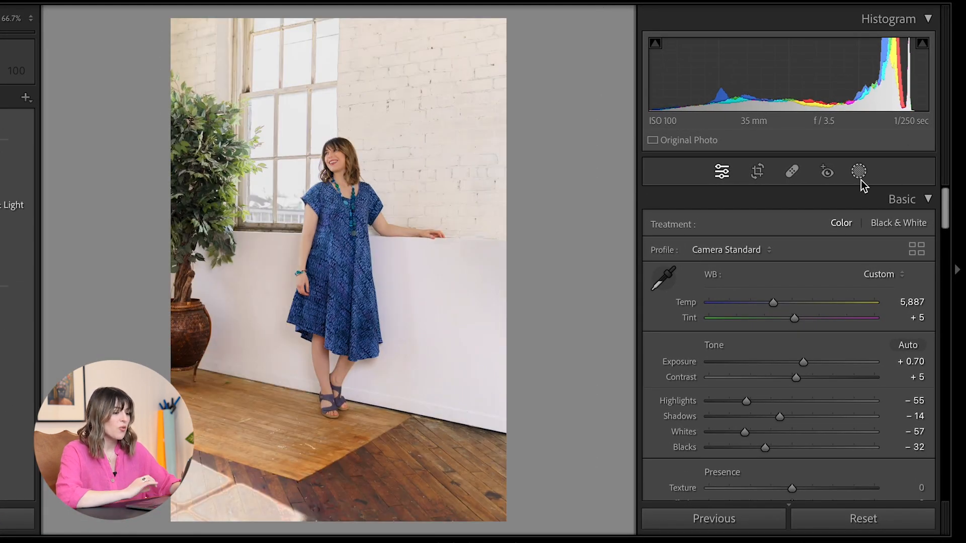
{"action": "left_click", "coordinate": [859, 171]}
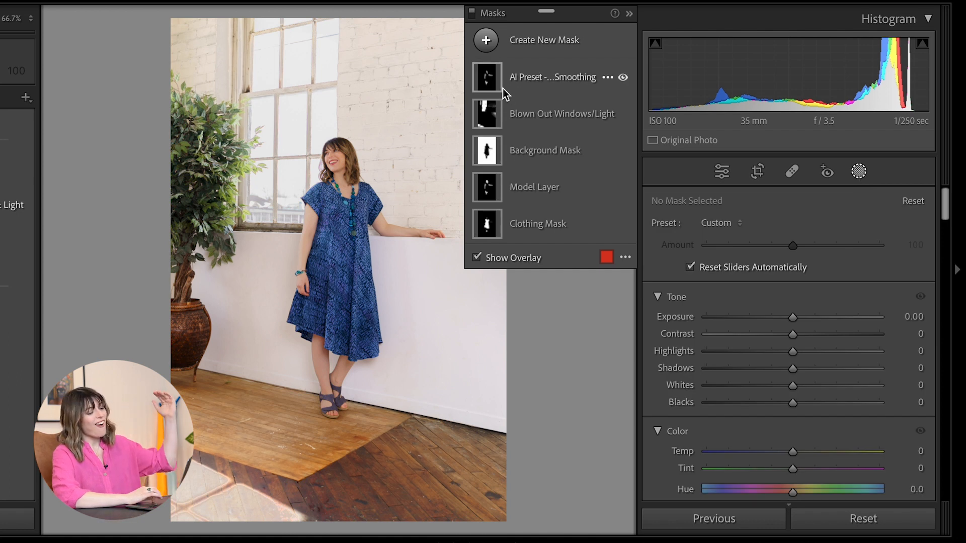
{"action": "mouse_move", "coordinate": [527, 210]}
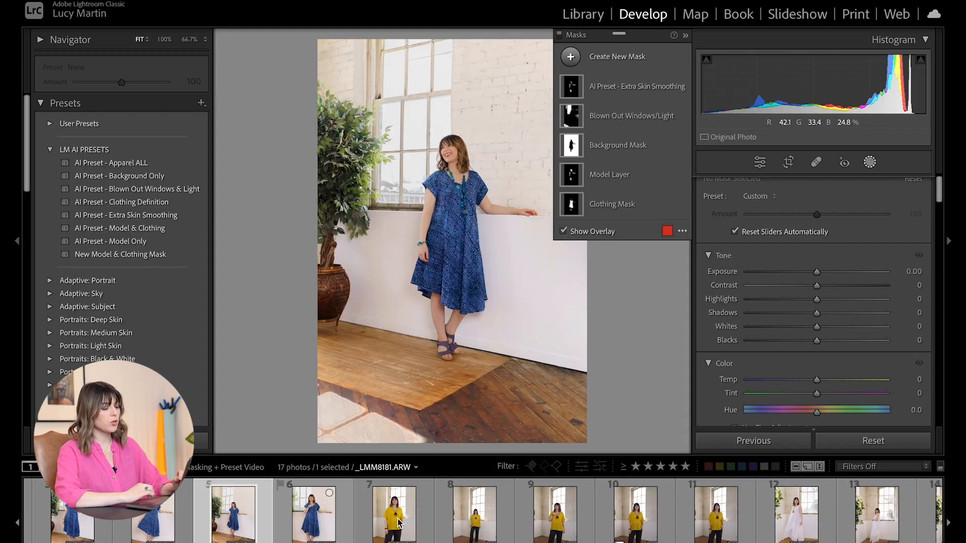
Step: Apply the AI Preset - Apparel ALL to the yellow top photo from the filmstrip
{"action": "left_click", "coordinate": [393, 511]}
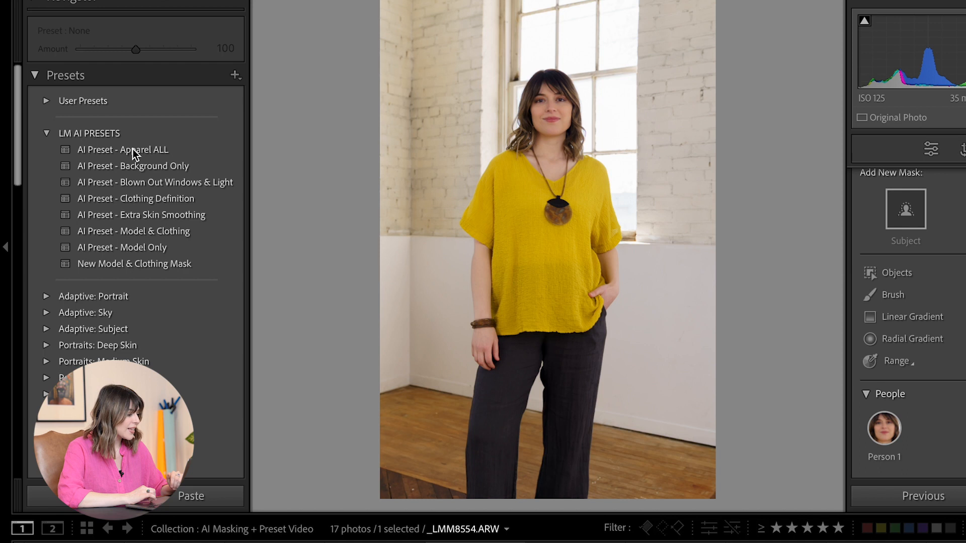
{"action": "left_click", "coordinate": [122, 149]}
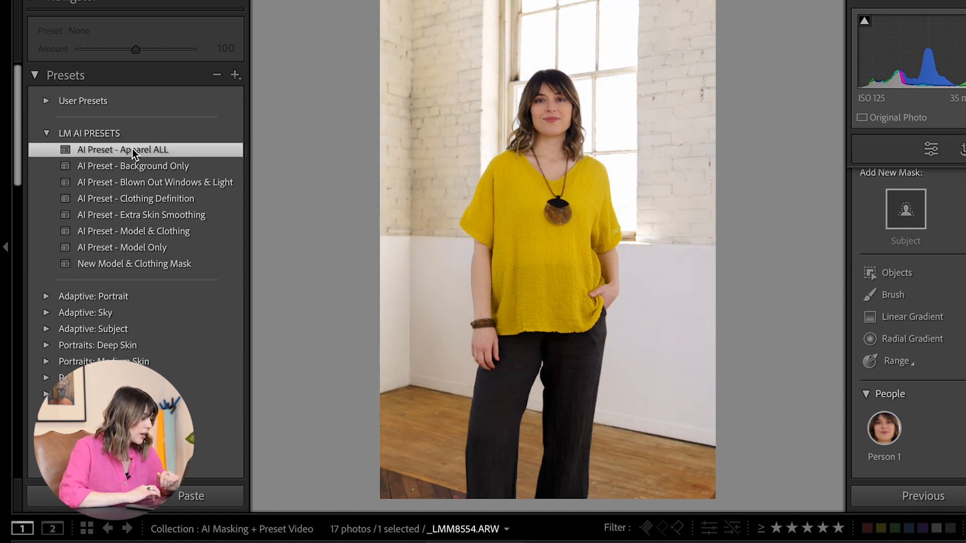
{"action": "left_click", "coordinate": [122, 149]}
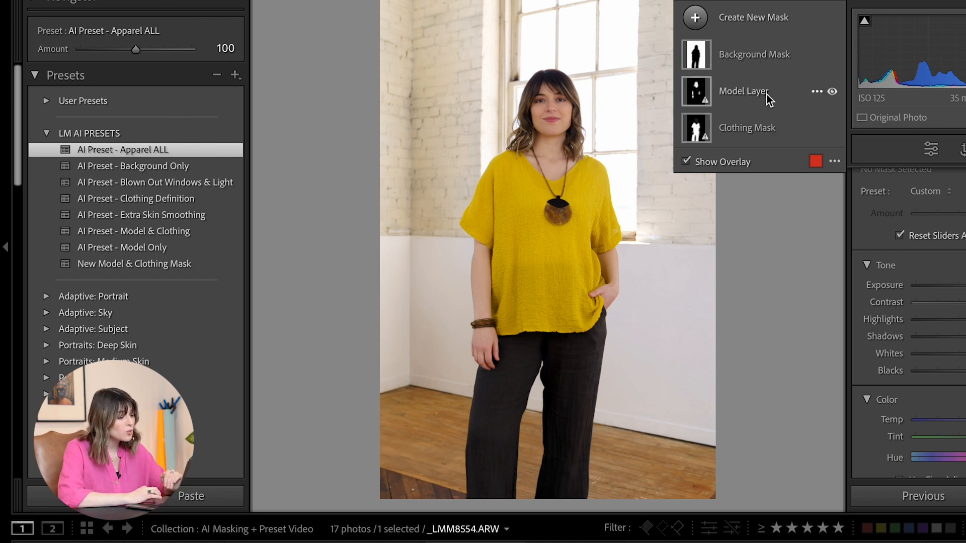
Step: Review the Model Layer and Clothing Mask overlays on the top and trousers
{"action": "left_click", "coordinate": [744, 90]}
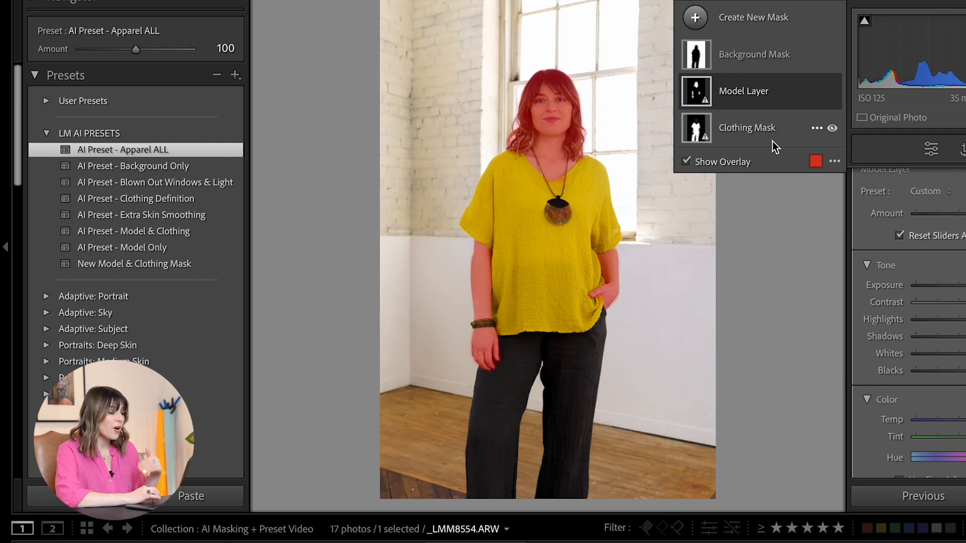
{"action": "left_click", "coordinate": [747, 128]}
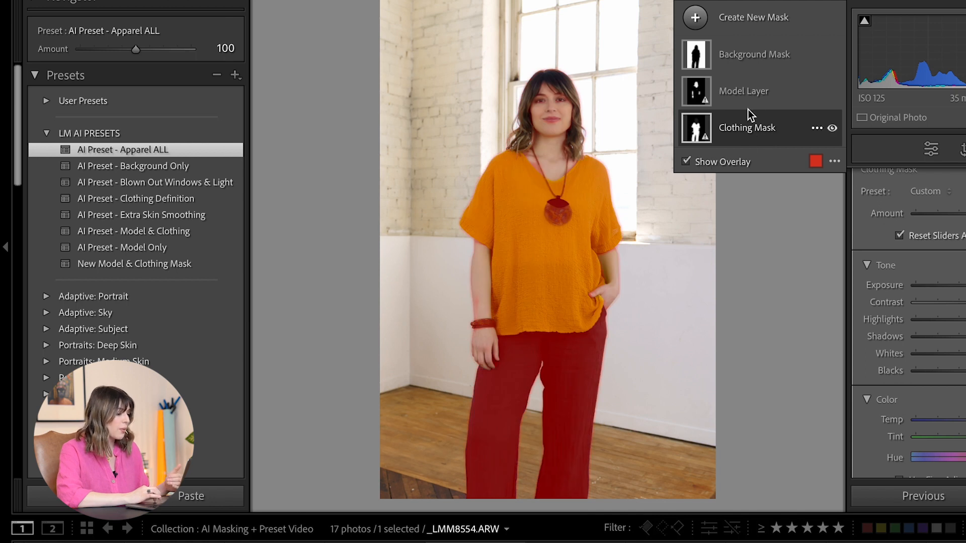
{"action": "left_click", "coordinate": [743, 91]}
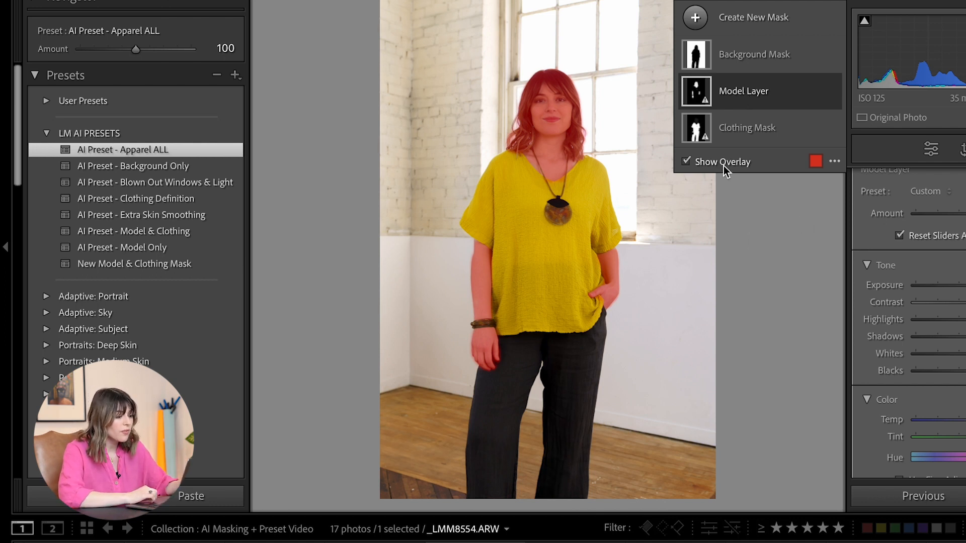
{"action": "left_click", "coordinate": [686, 161]}
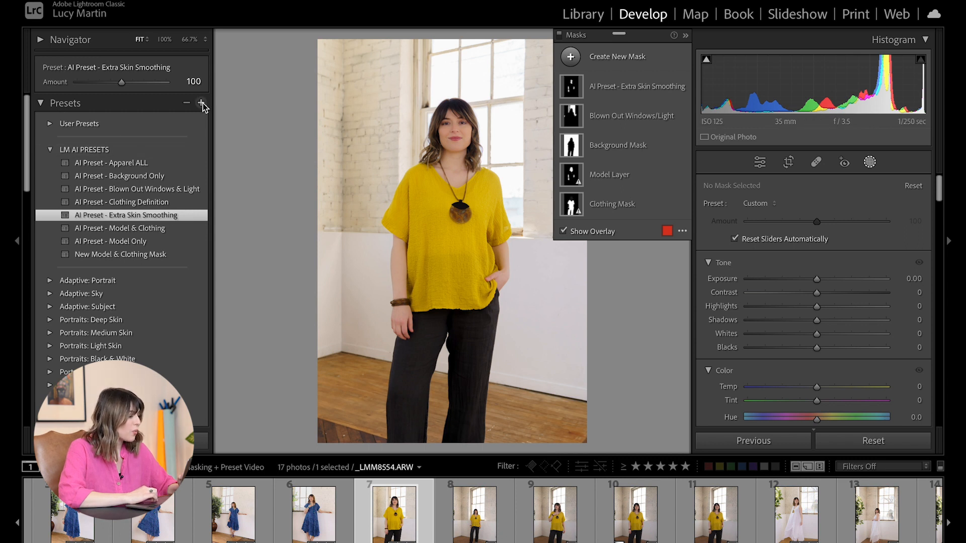
Step: Create a preset 'New AI Apparel Preset - Everything' containing only Masking with all five masks
{"action": "left_click", "coordinate": [202, 102]}
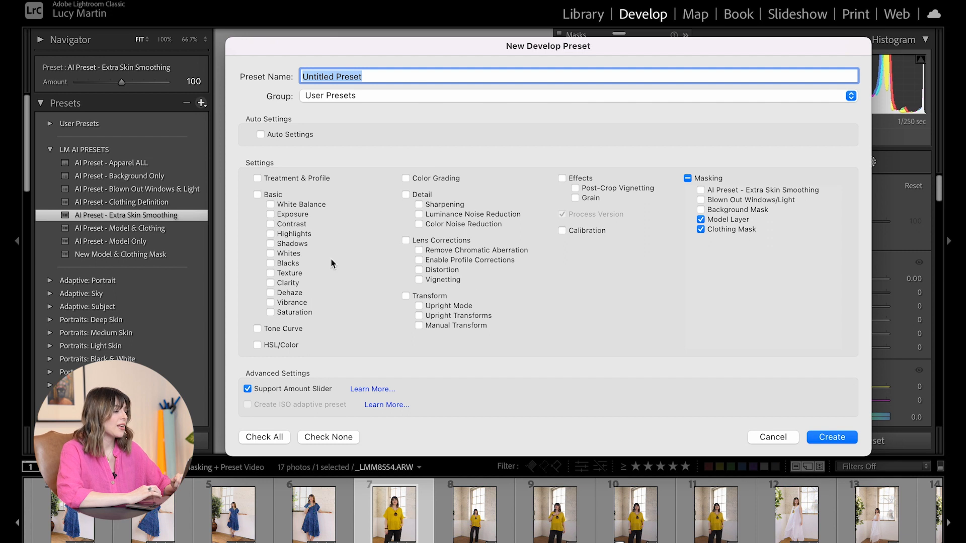
{"action": "left_click", "coordinate": [264, 438]}
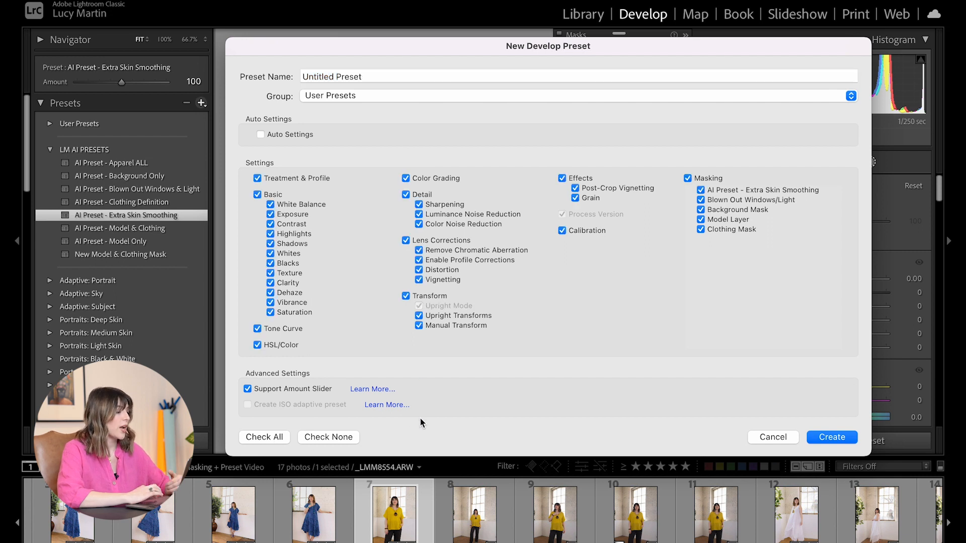
{"action": "left_click", "coordinate": [328, 436]}
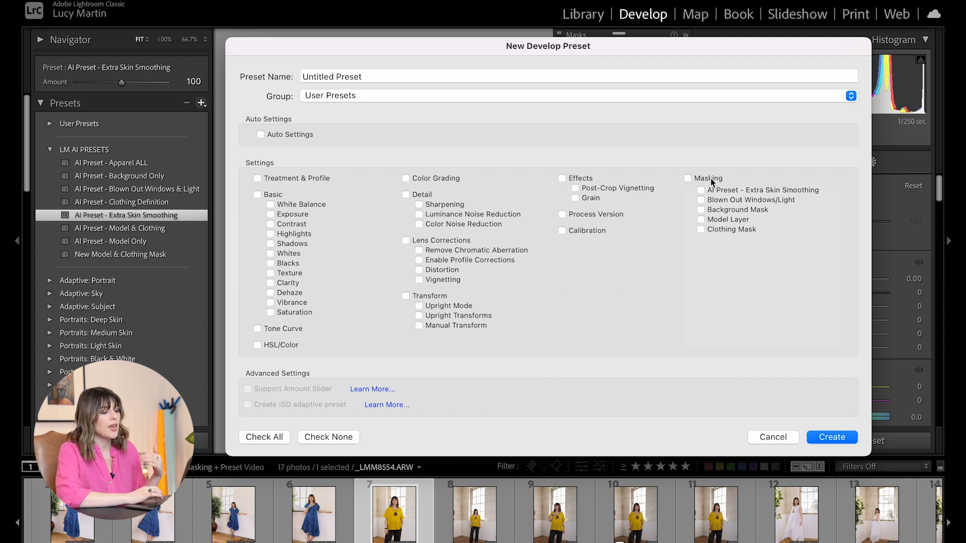
{"action": "left_click", "coordinate": [687, 178]}
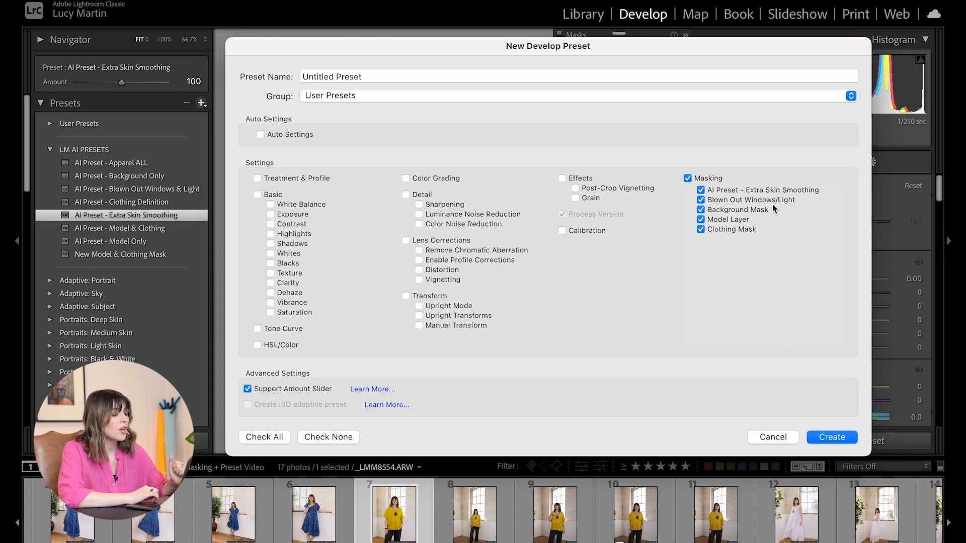
{"action": "mouse_move", "coordinate": [738, 294]}
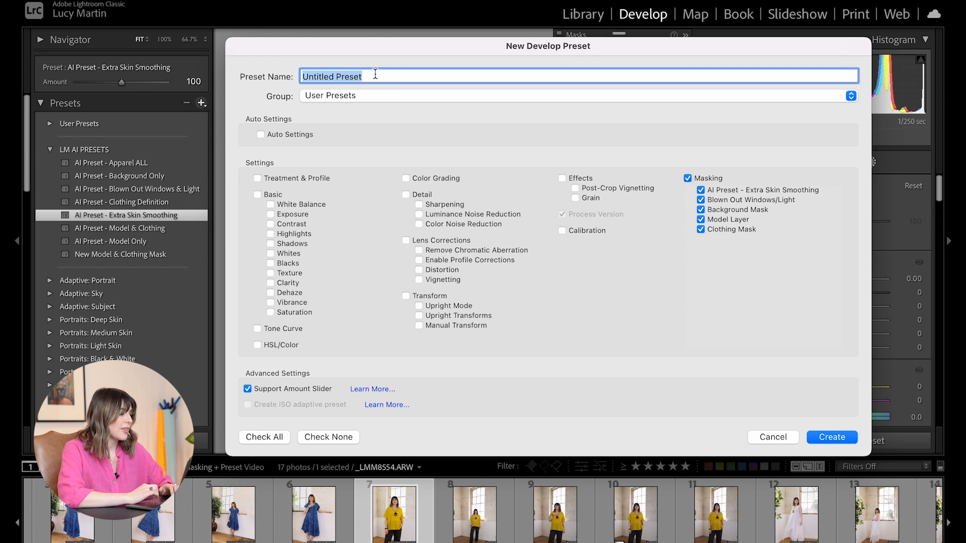
{"action": "type", "text": "New AI Appare"}
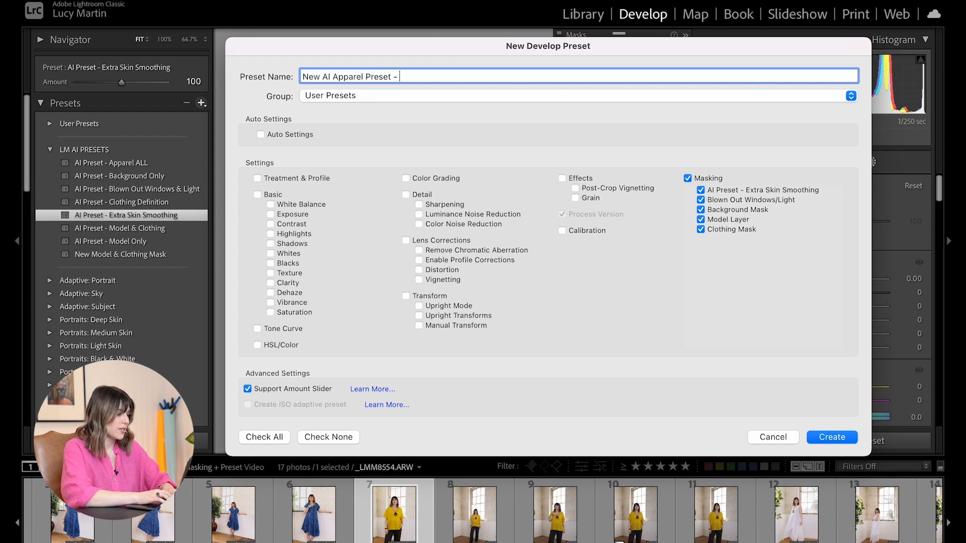
{"action": "type", "text": "Everything"}
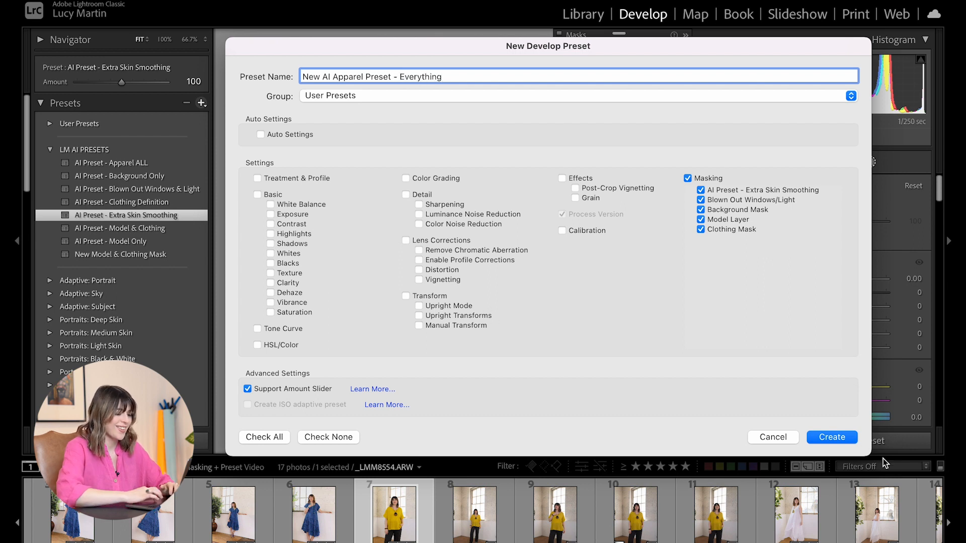
{"action": "left_click", "coordinate": [831, 437]}
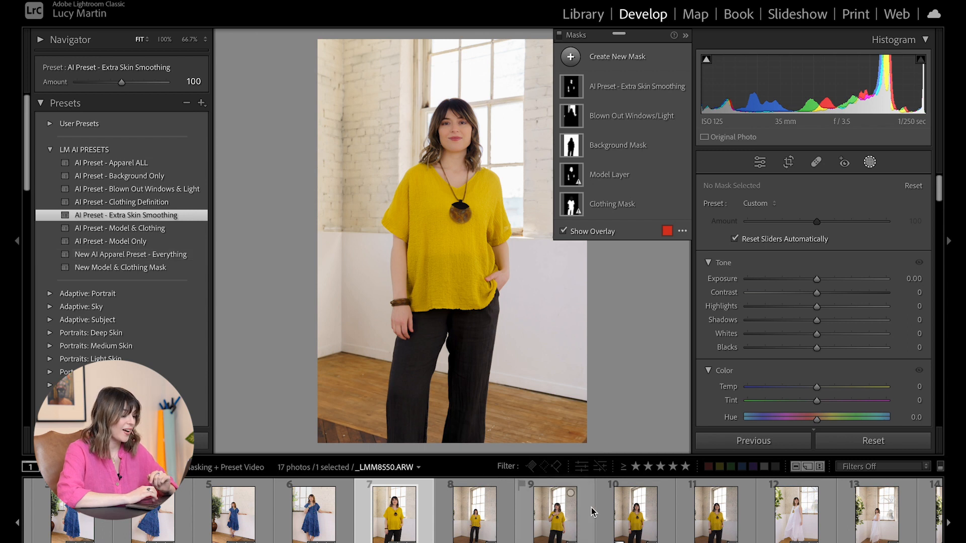
Step: Apply the Everything preset and AI Preset - Clothing Definition to the white dress photo
{"action": "left_click", "coordinate": [564, 511]}
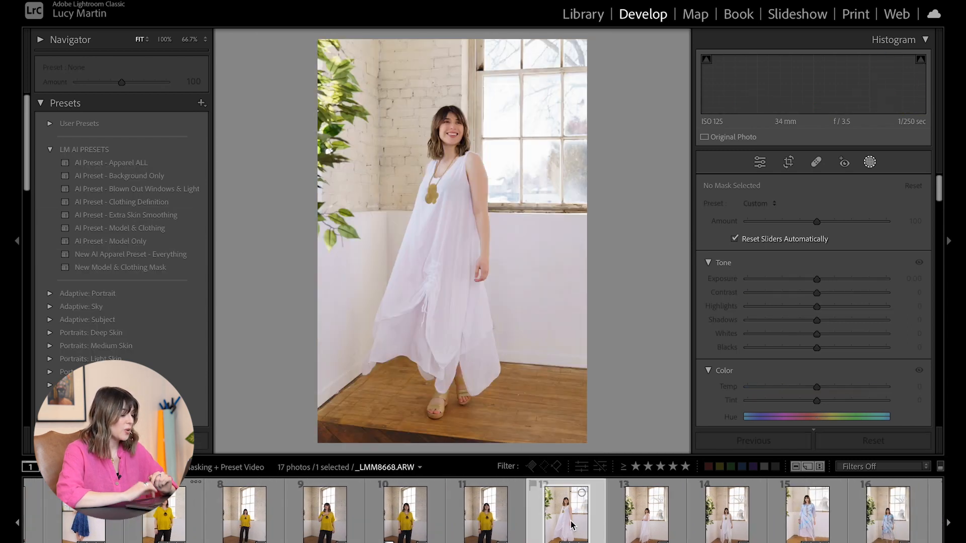
{"action": "left_click", "coordinate": [869, 162]}
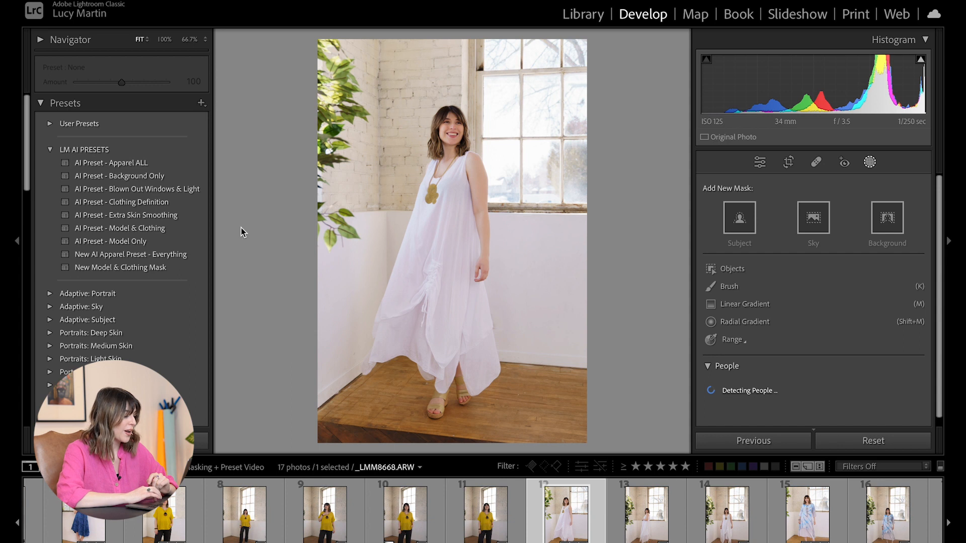
{"action": "mouse_move", "coordinate": [236, 241]}
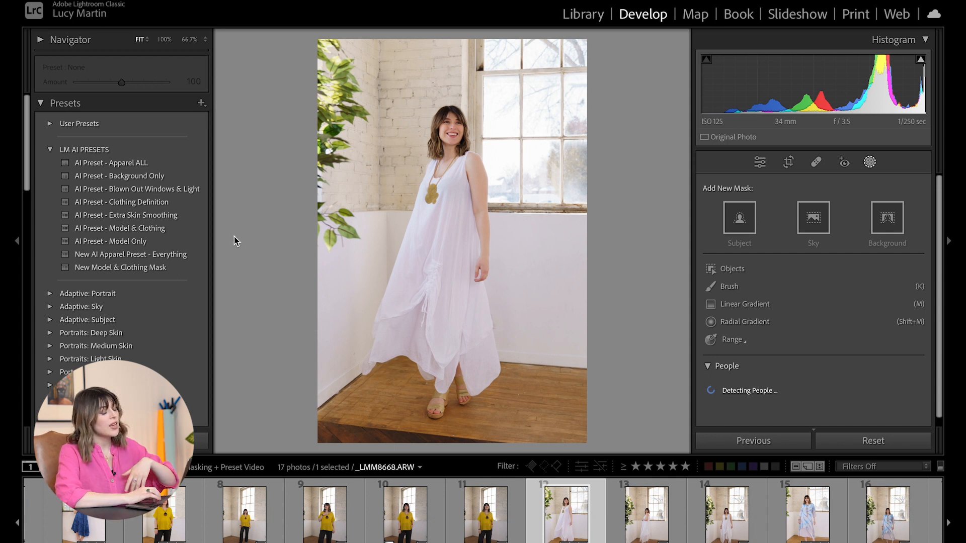
{"action": "left_click", "coordinate": [131, 255]}
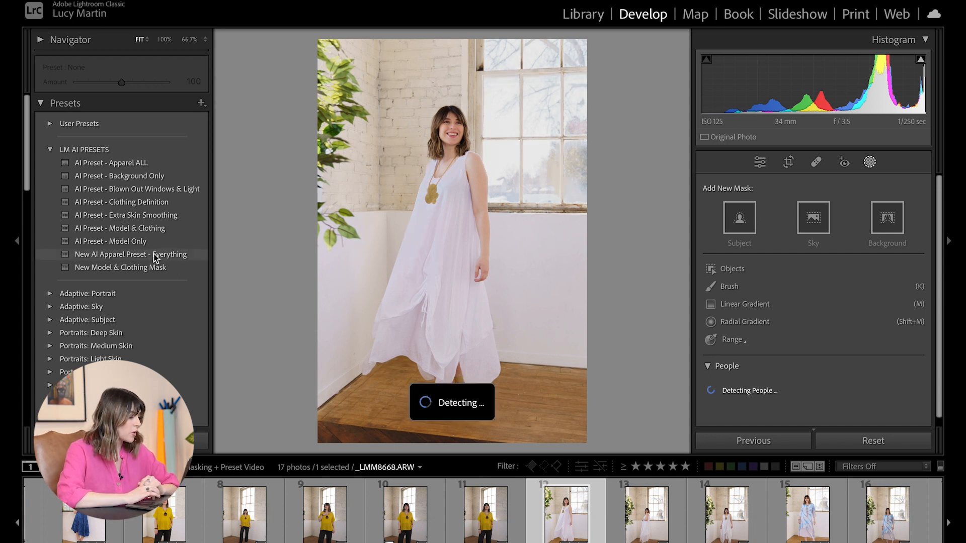
{"action": "left_click", "coordinate": [131, 255]}
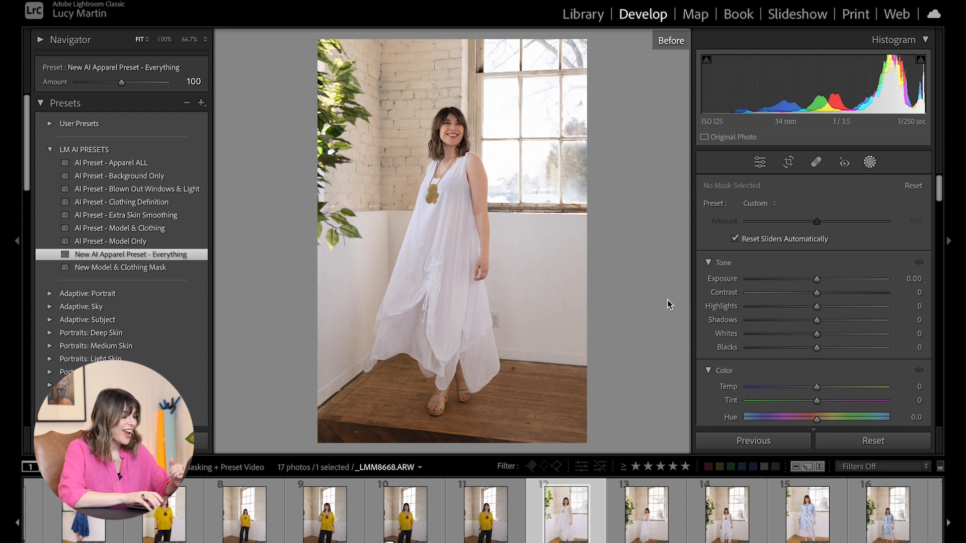
{"action": "left_click", "coordinate": [122, 201]}
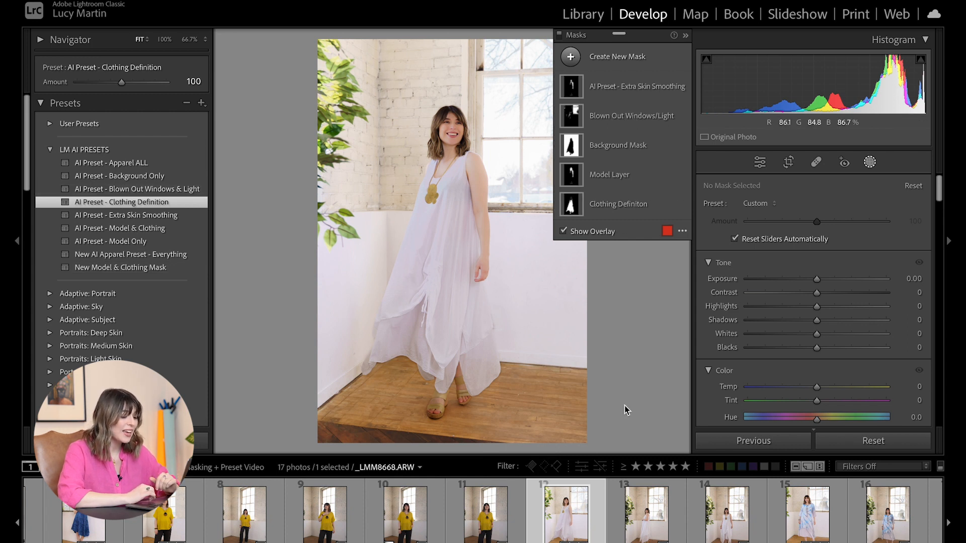
Step: Apply the Everything masking preset to the blue tie-dye dress photo
{"action": "left_click", "coordinate": [806, 511]}
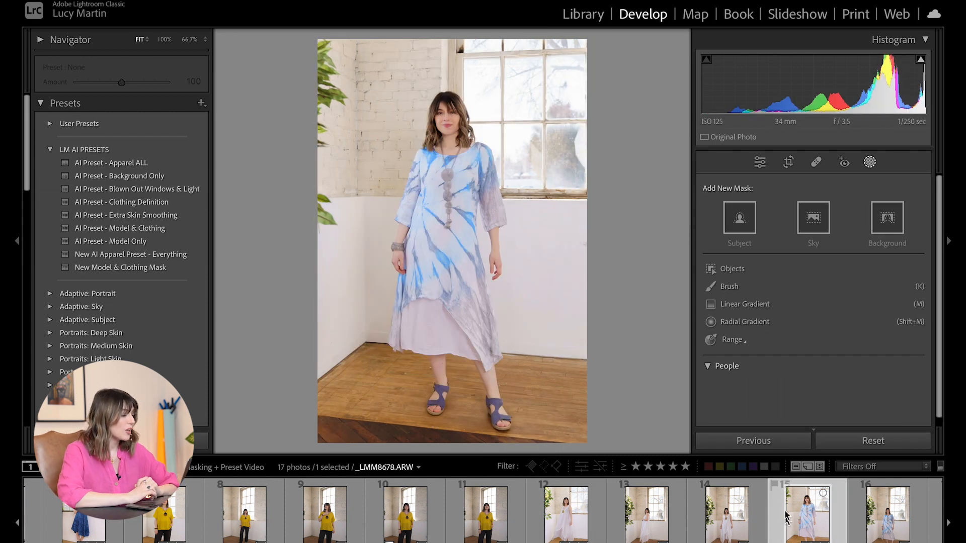
{"action": "left_click", "coordinate": [727, 366]}
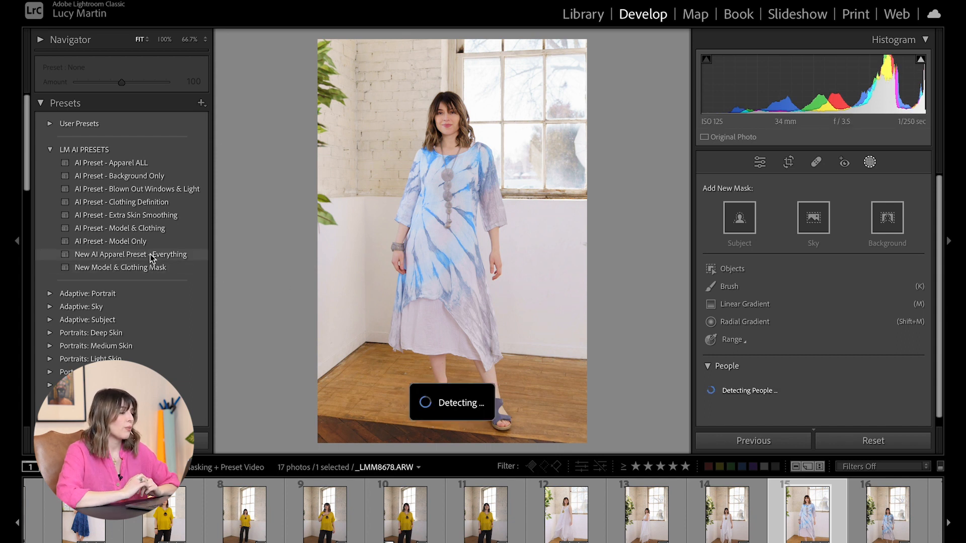
{"action": "left_click", "coordinate": [132, 254]}
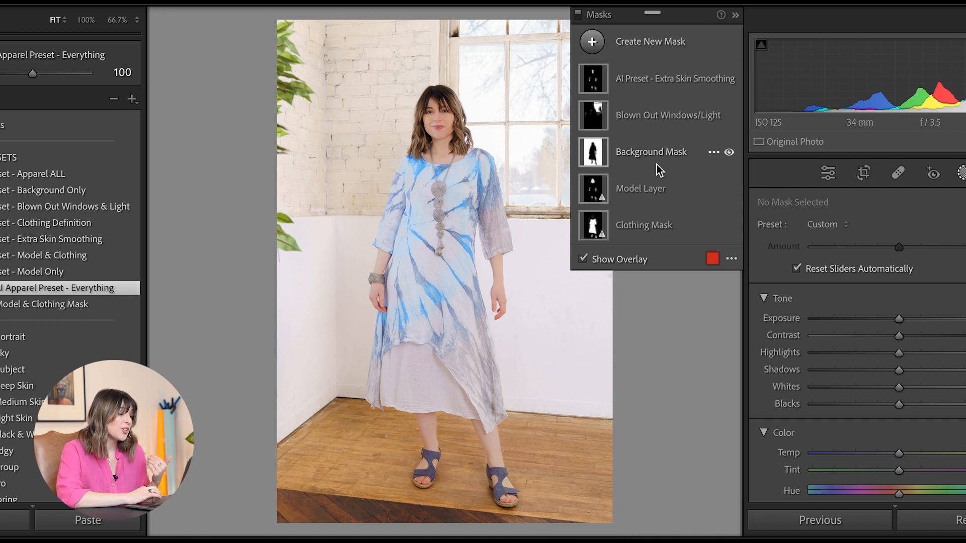
Step: Select the Model Layer mask on the tie-dye photo to show its tone sliders
{"action": "left_click", "coordinate": [641, 188]}
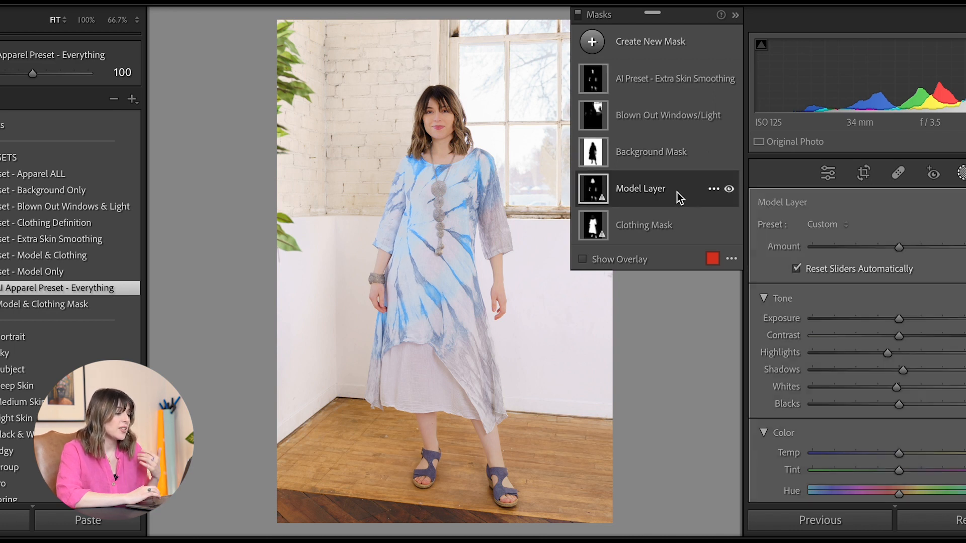
{"action": "left_click", "coordinate": [582, 259]}
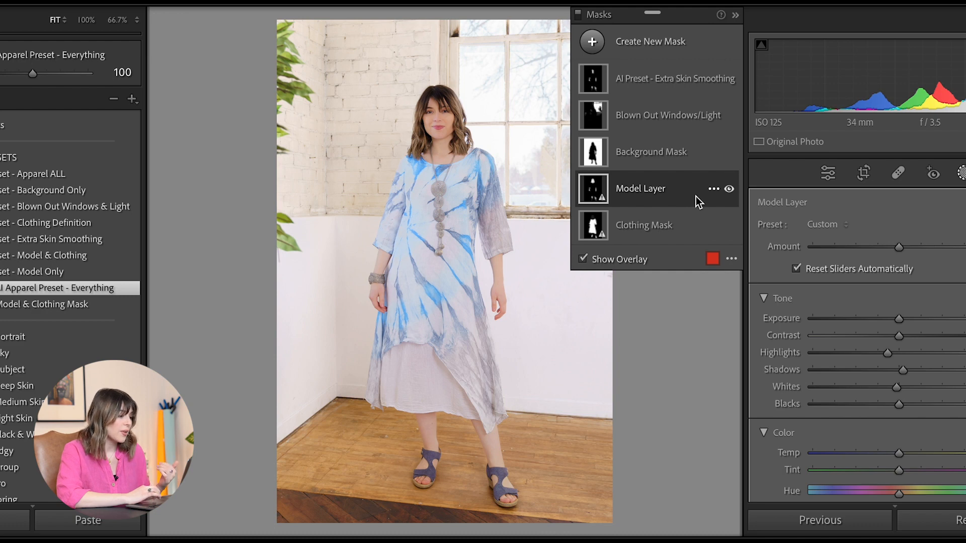